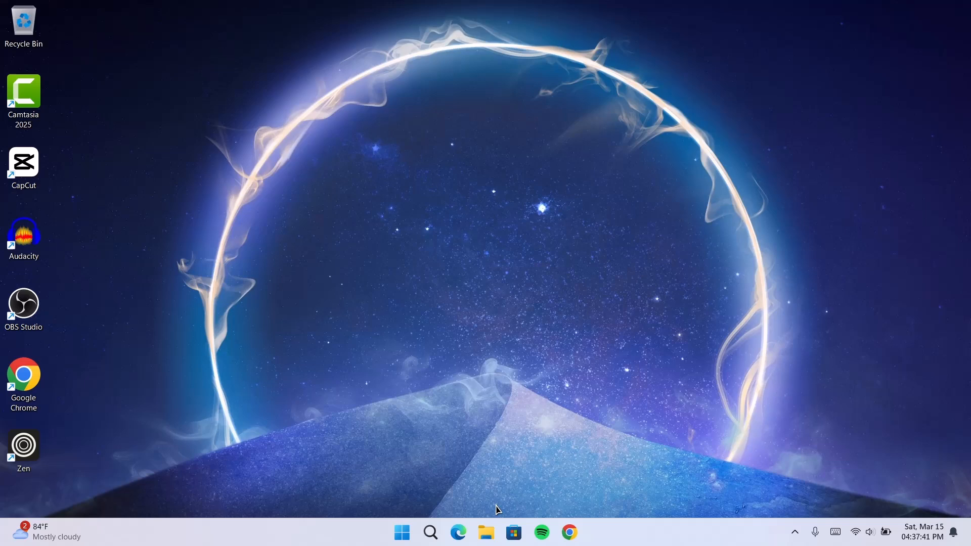
Browse in File Explorer to C:\Windows\SoftwareDistribution
left_click(485, 533)
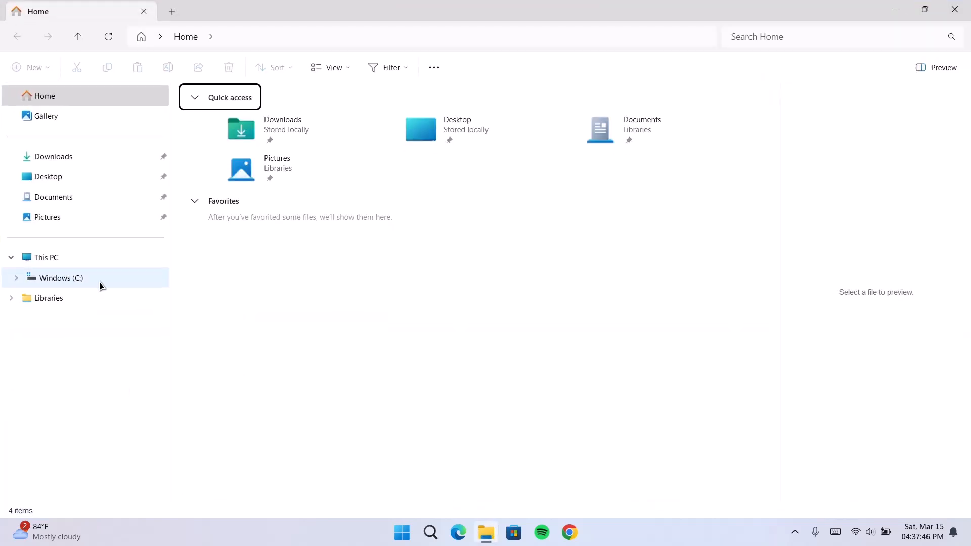
left_click(46, 257)
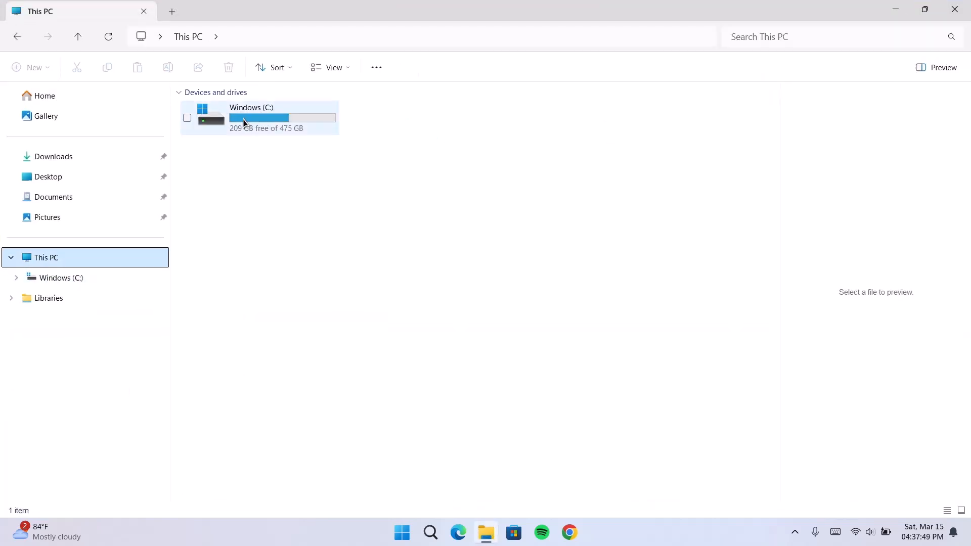
double_click(251, 118)
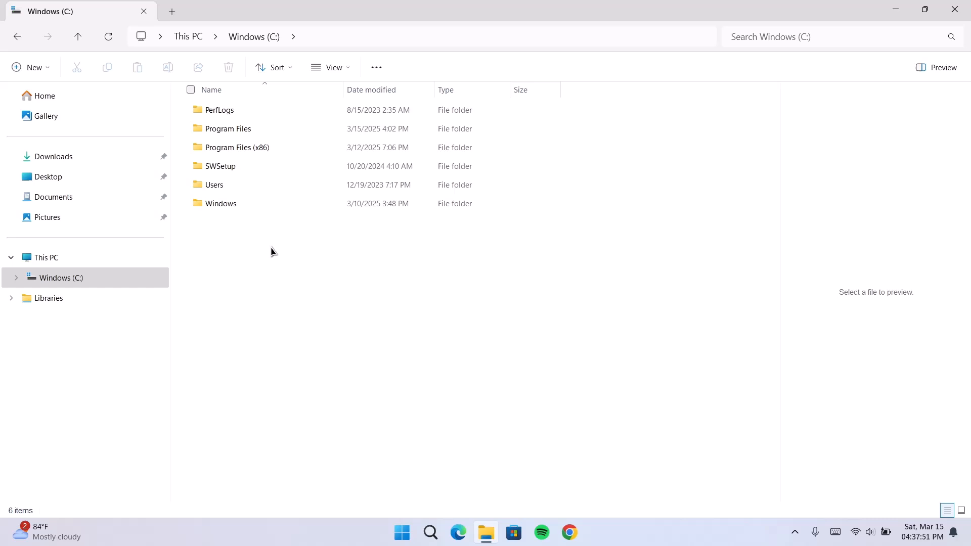
double_click(221, 204)
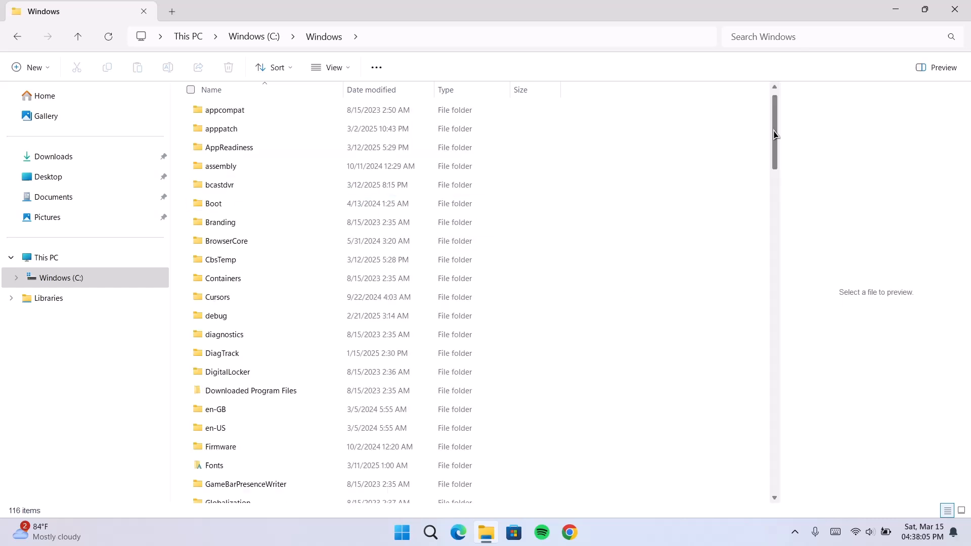
scroll("down", 3)
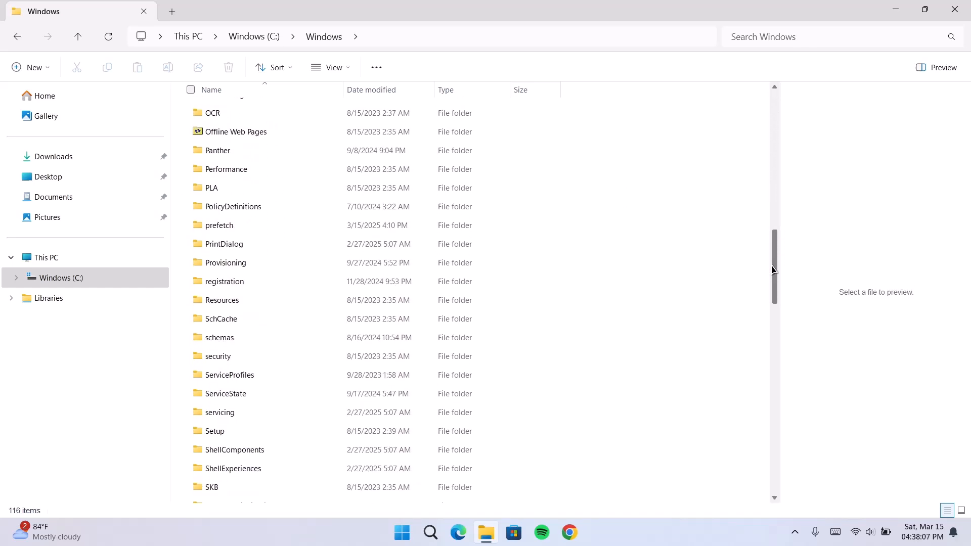
scroll("down", 3)
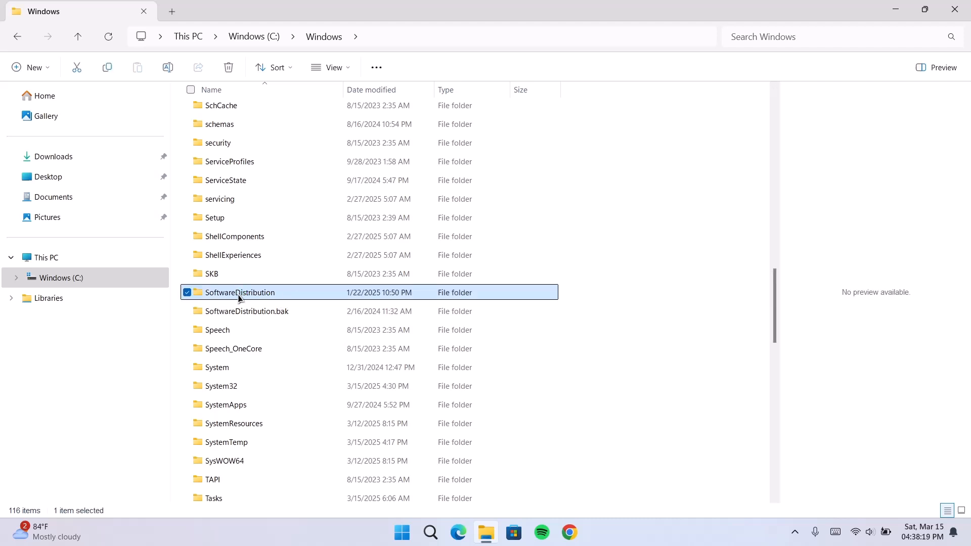
double_click(239, 293)
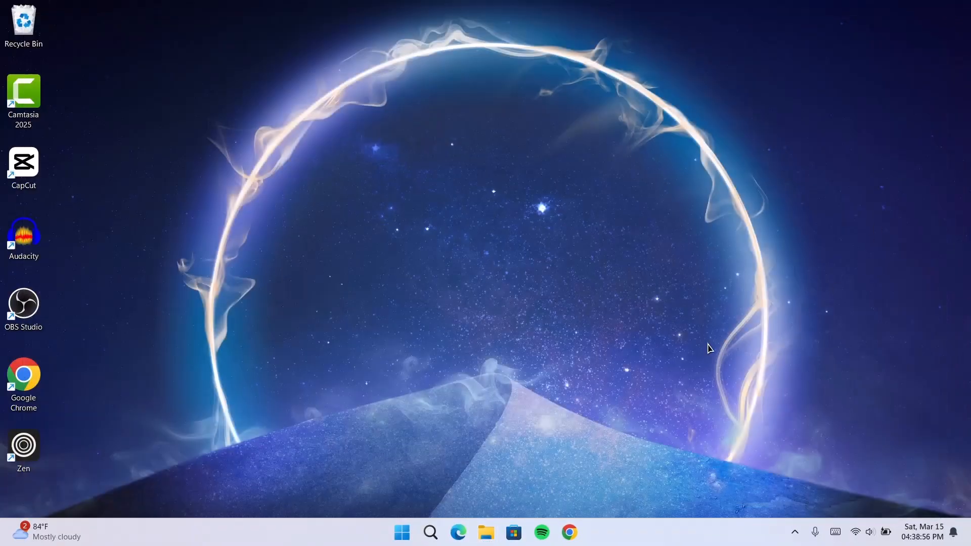
mouse_move(701, 358)
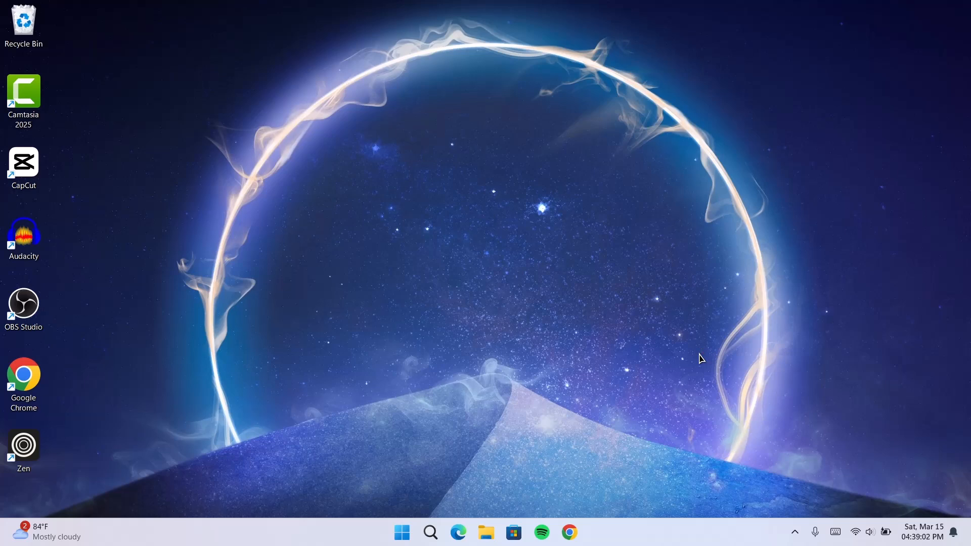
Run the Windows Update troubleshooter from Other troubleshooters and close its report
left_click(430, 532)
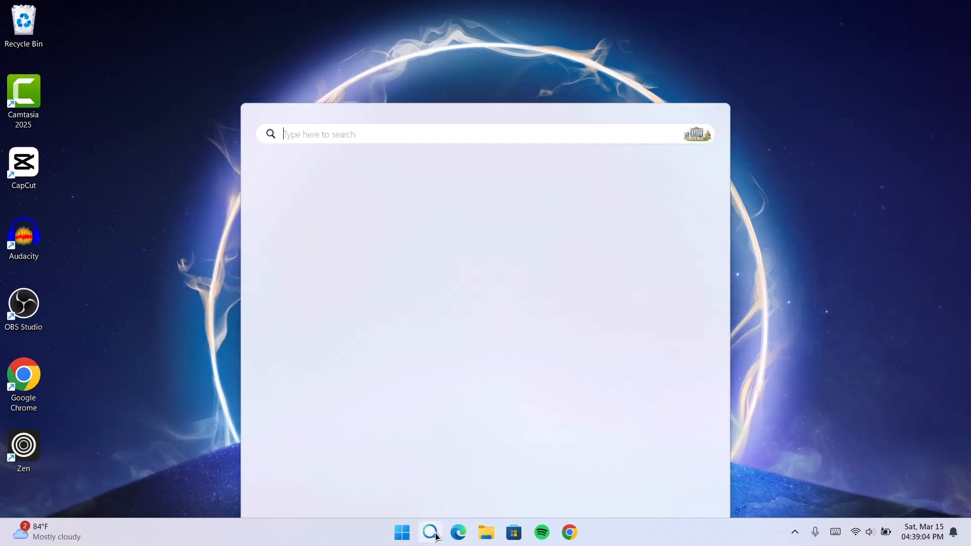
type("troubleshoot settings")
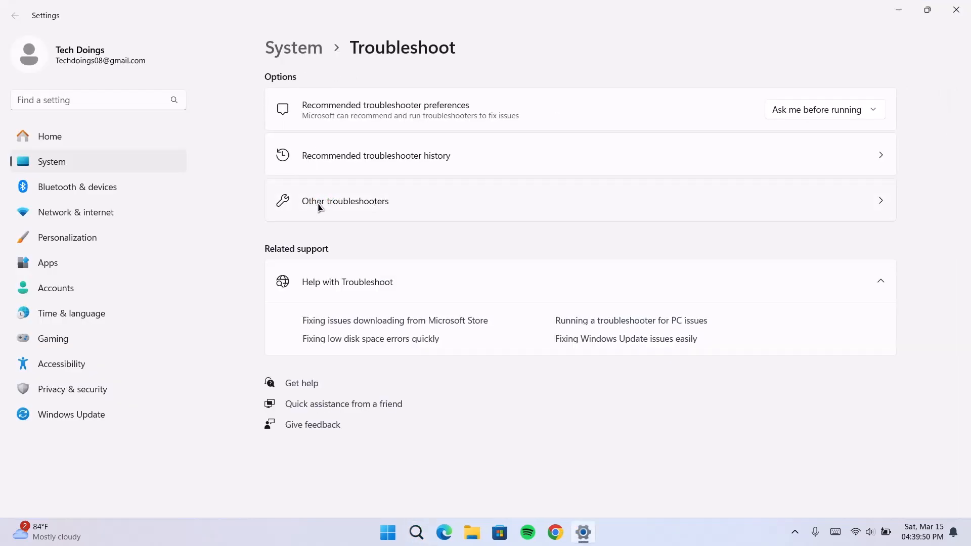
left_click(344, 201)
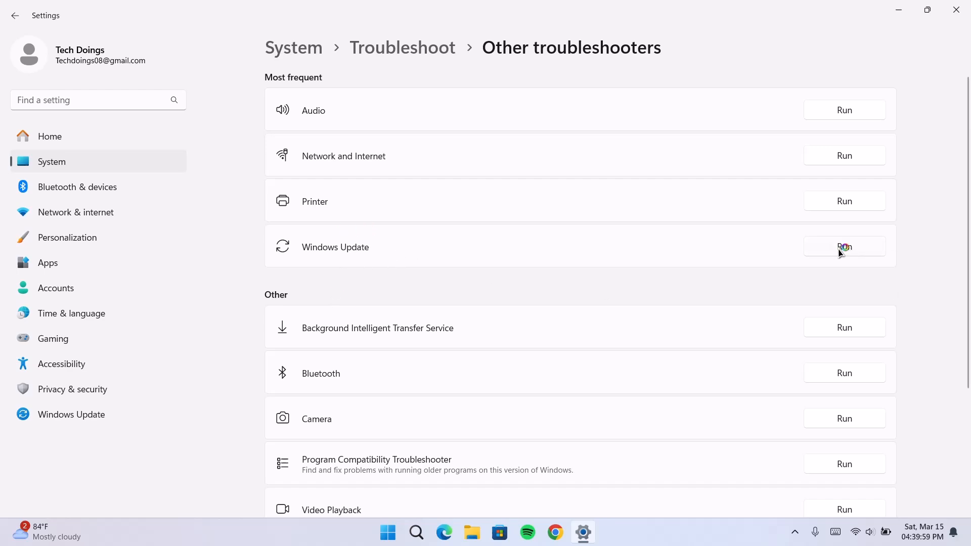
left_click(844, 246)
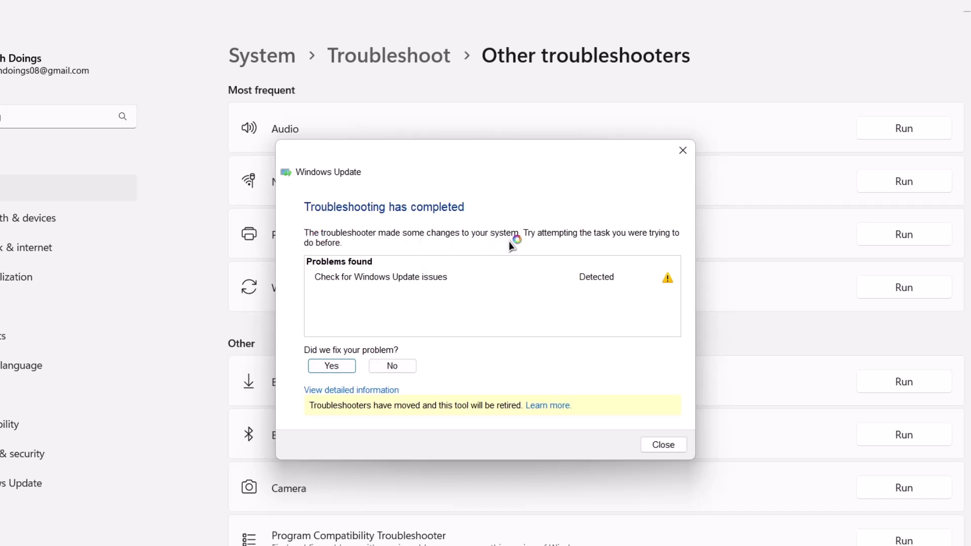
mouse_move(597, 245)
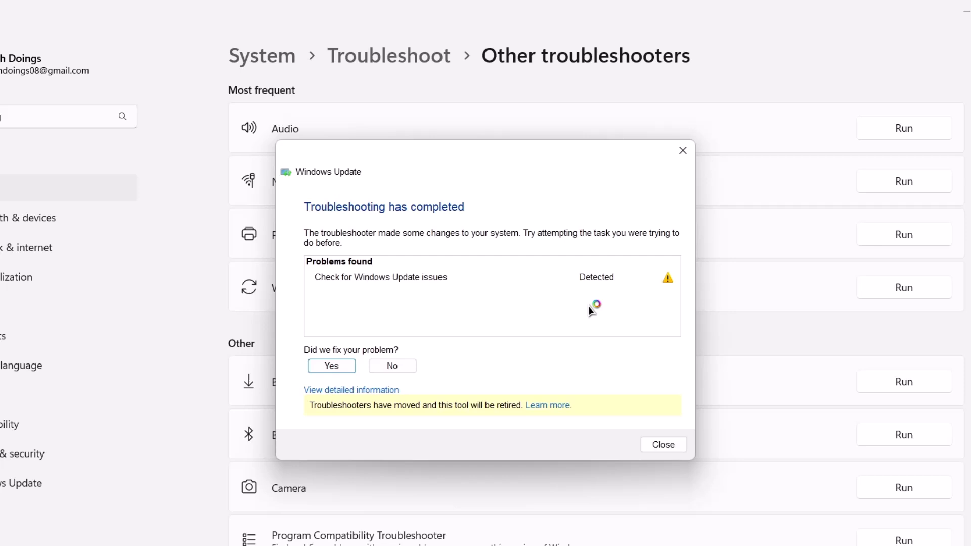
mouse_move(590, 310)
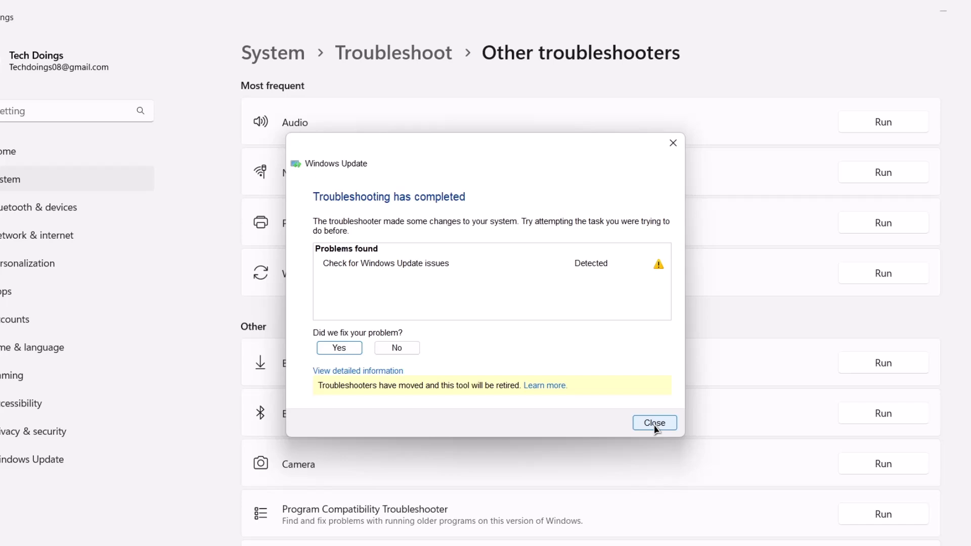
left_click(654, 423)
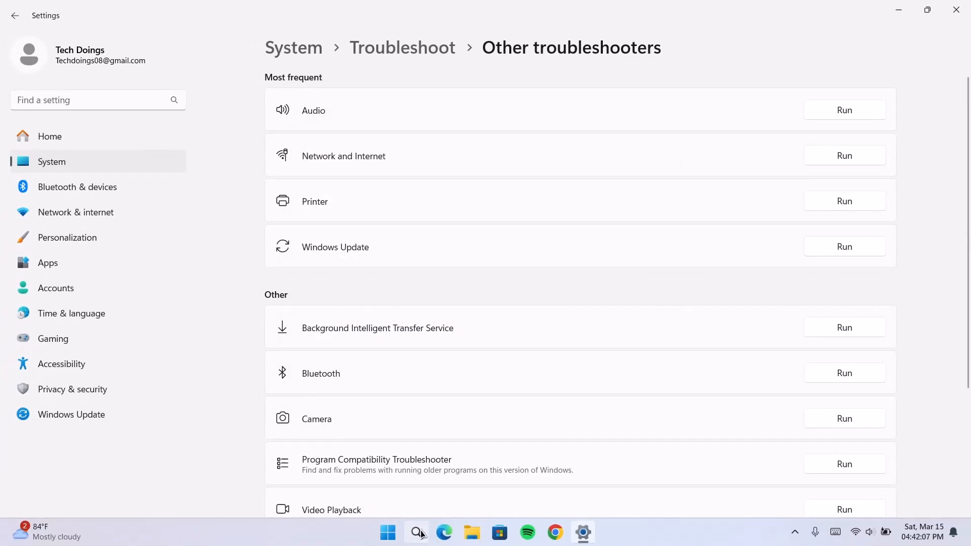
Run Check for updates on the Windows Update settings page
type("winRAR")
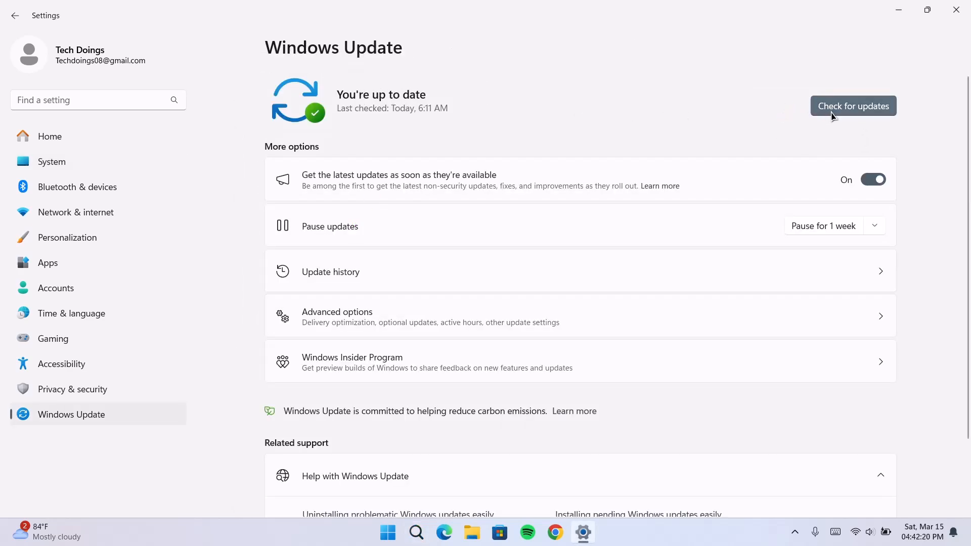
left_click(853, 106)
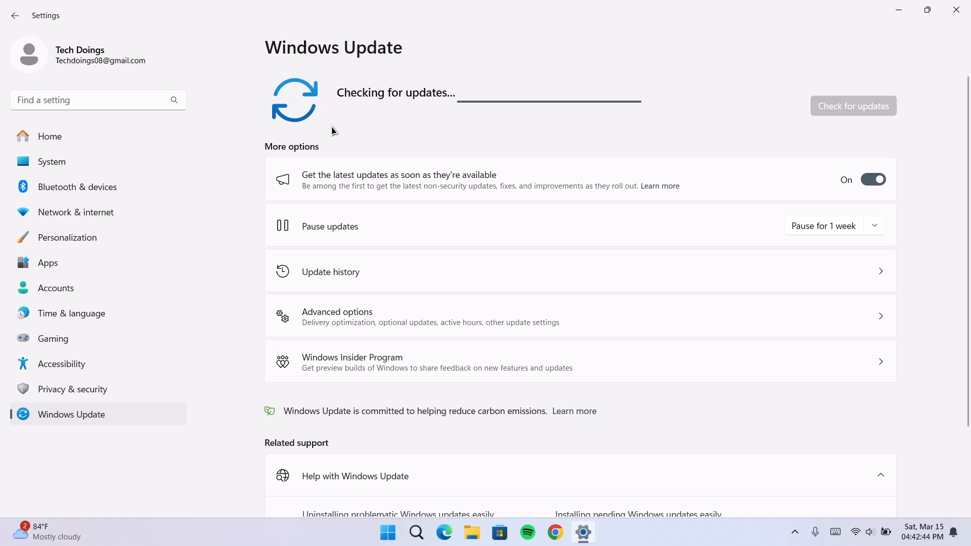
mouse_move(348, 120)
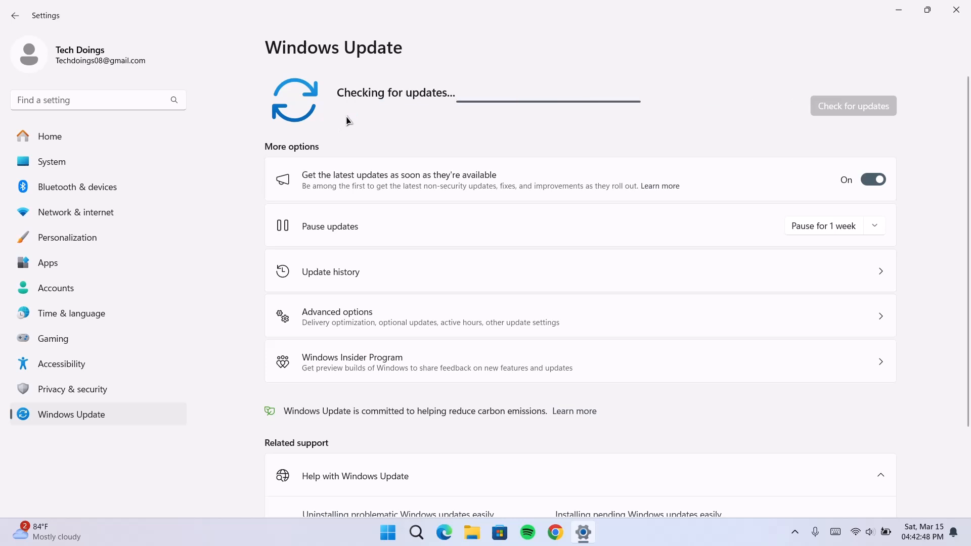
mouse_move(899, 12)
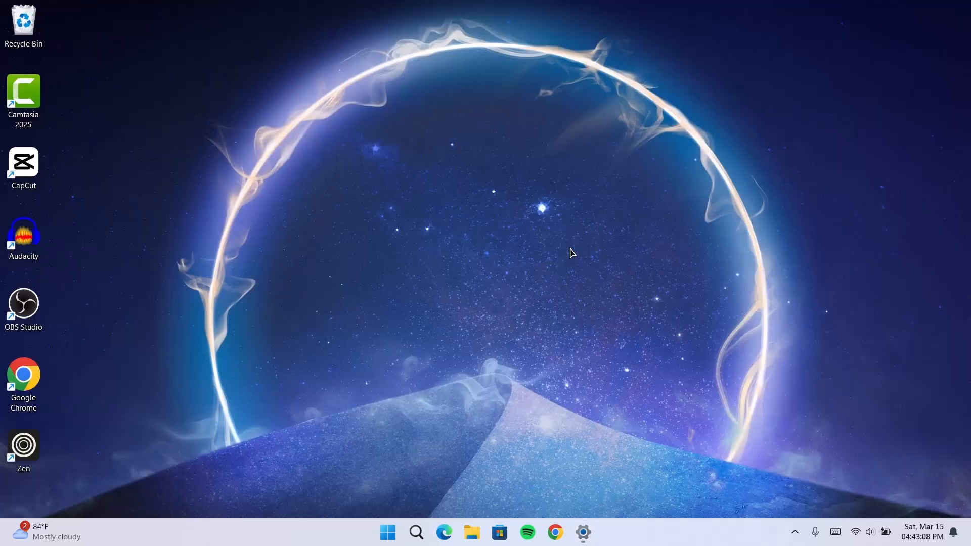
Open Command Prompt as administrator and start the SFC /scannow system file scan
left_click(417, 532)
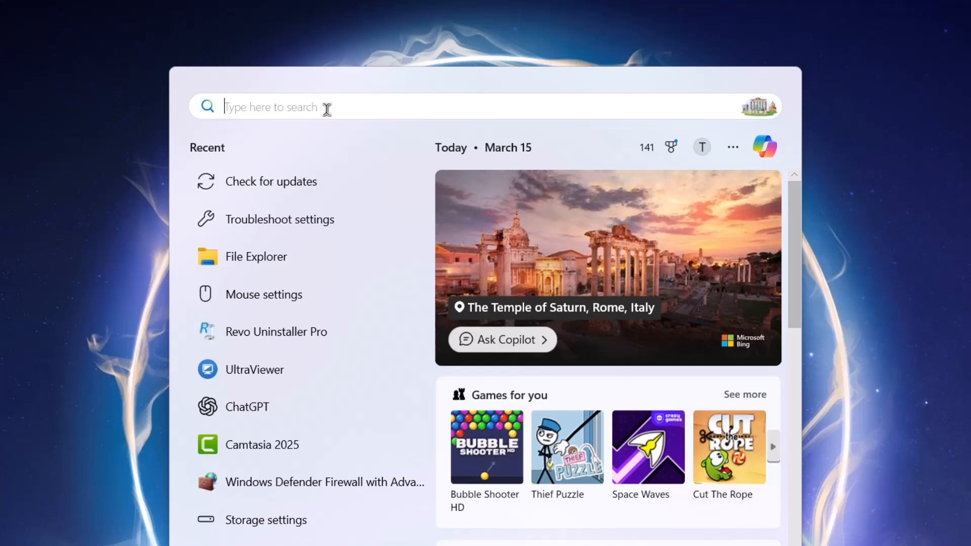
type("cmd")
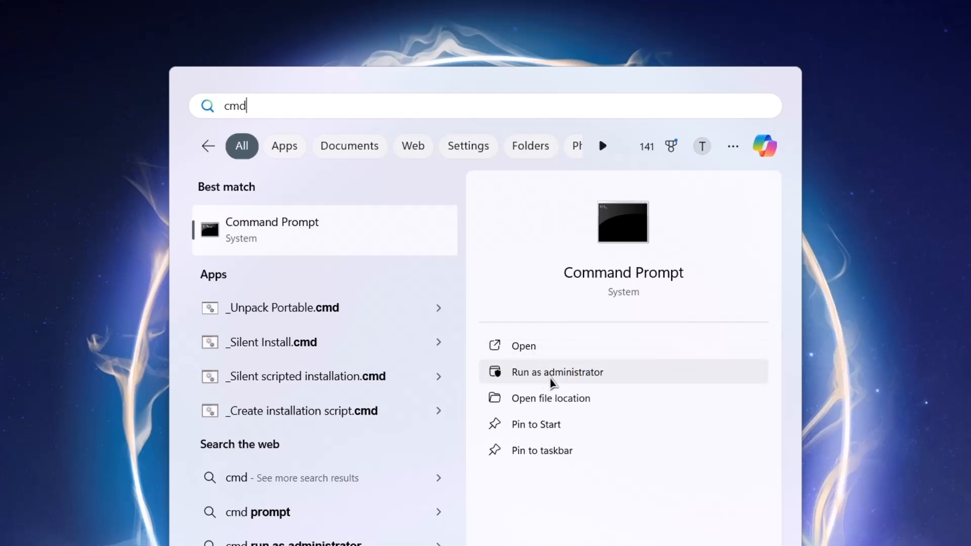
left_click(556, 372)
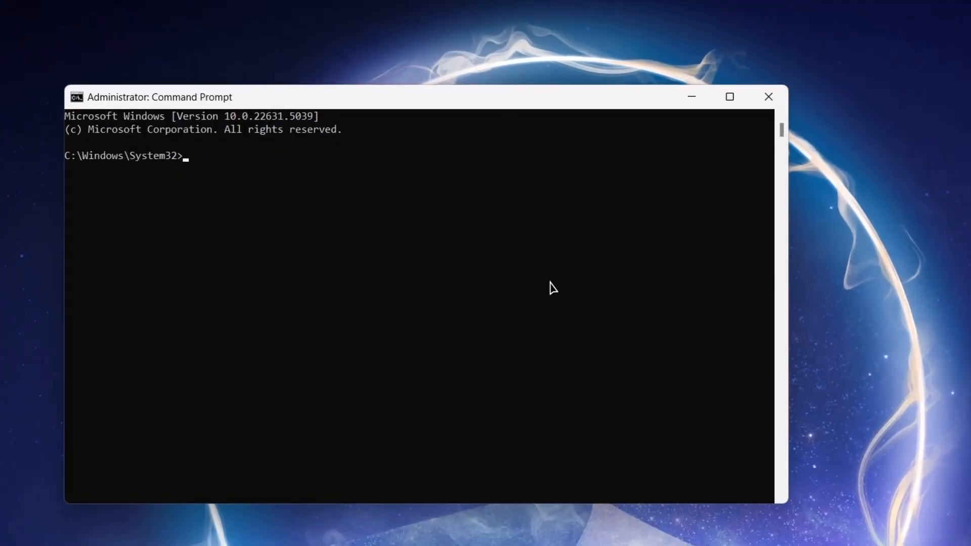
mouse_move(364, 185)
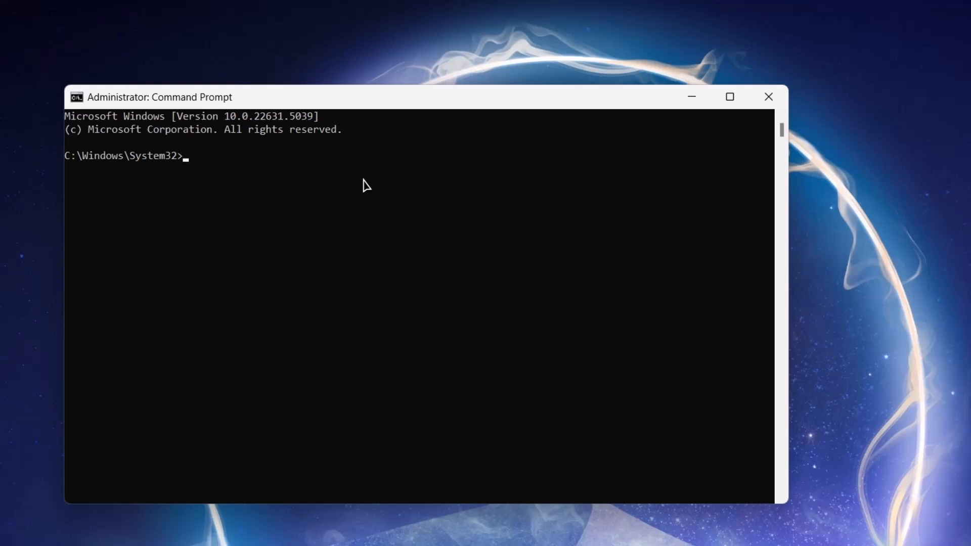
type("SFC")
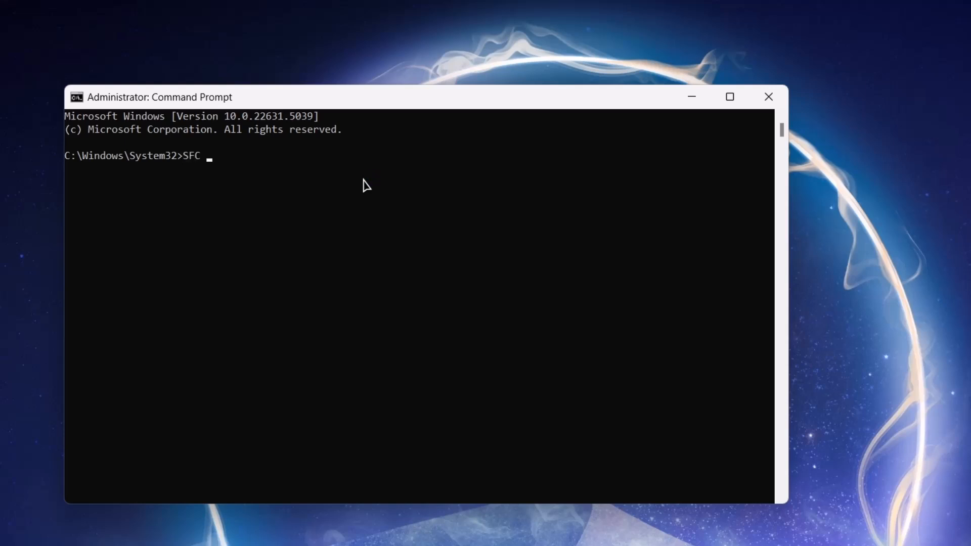
type("/scannow")
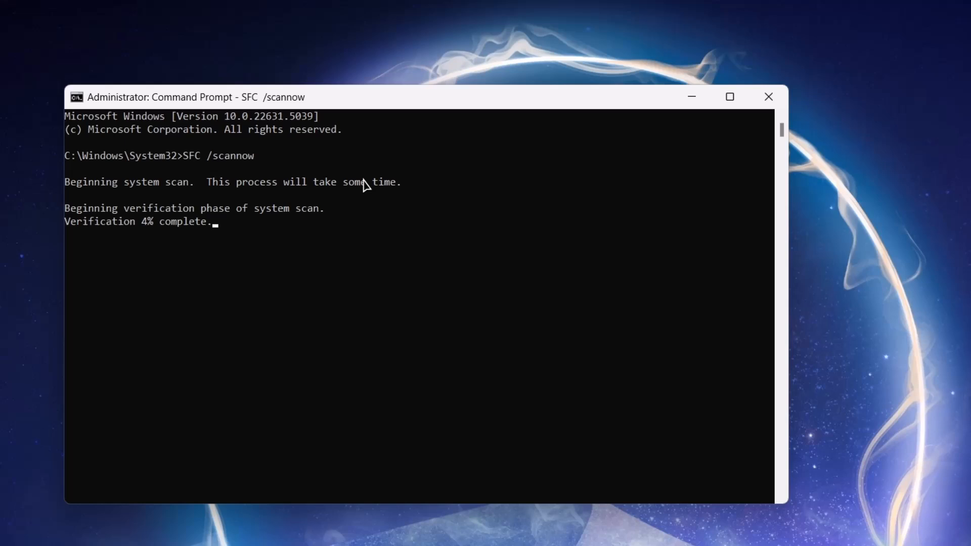
mouse_move(372, 177)
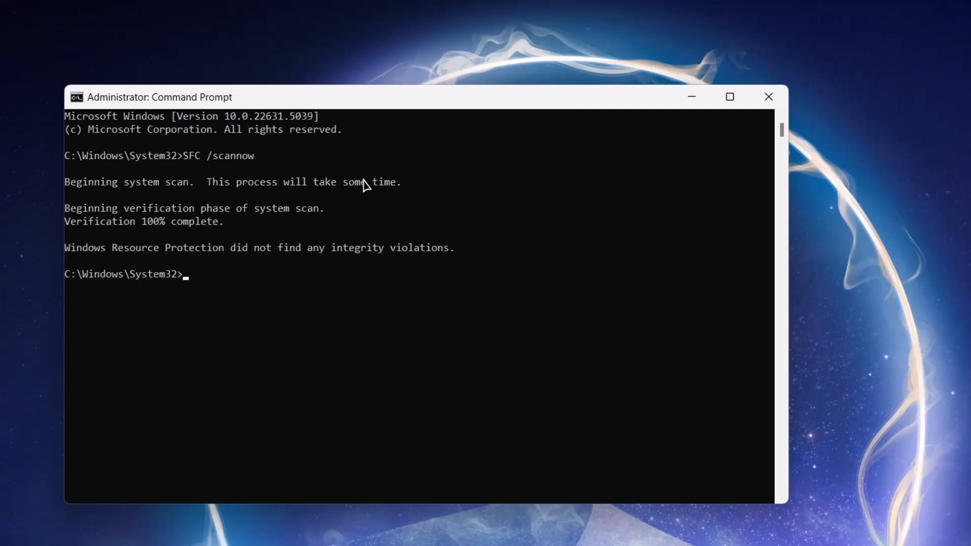
mouse_move(371, 180)
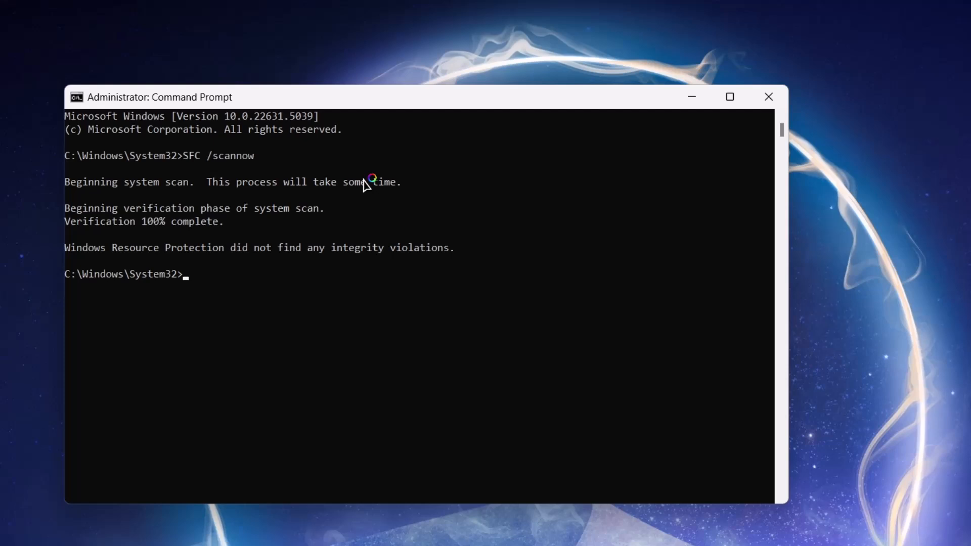
mouse_move(366, 186)
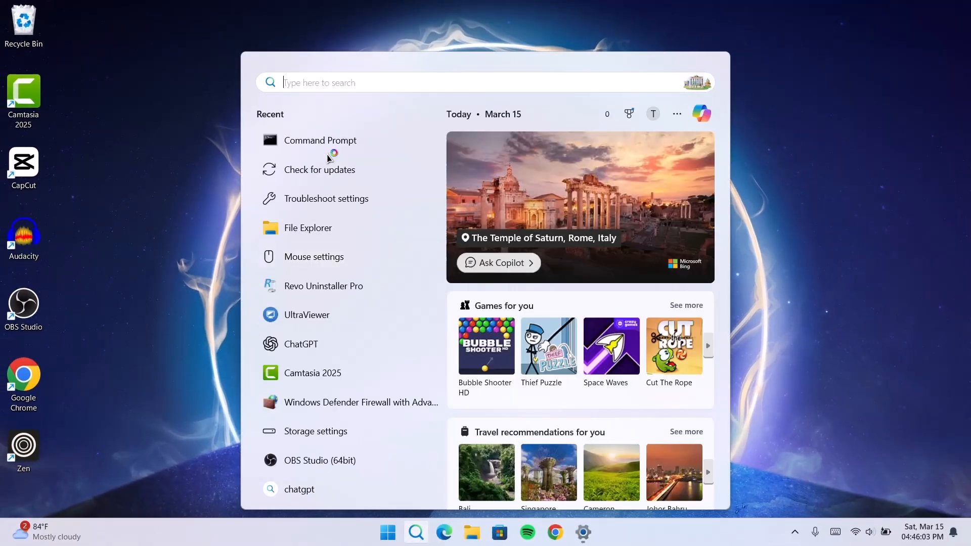
Set the Windows Update service's startup type to Automatic, start it, and apply
type("services")
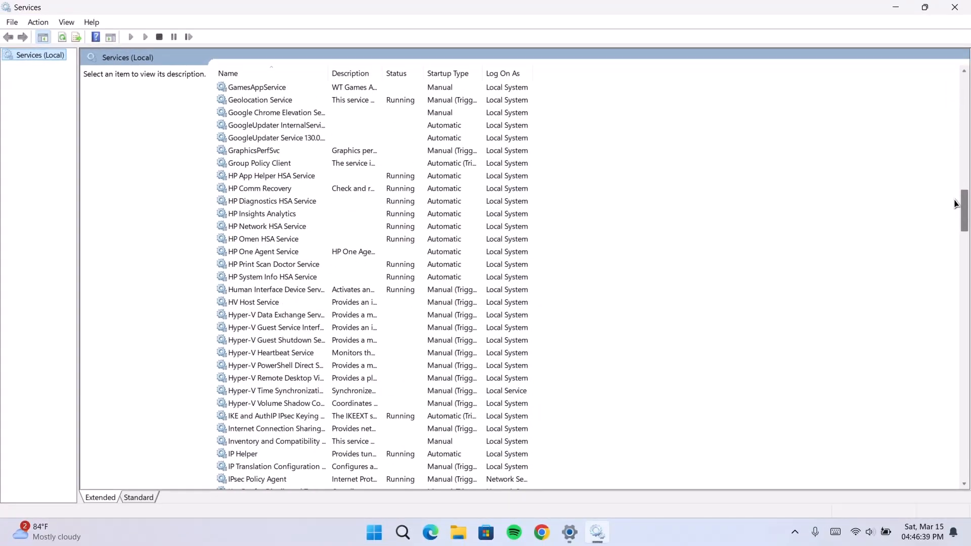
scroll("down", 3)
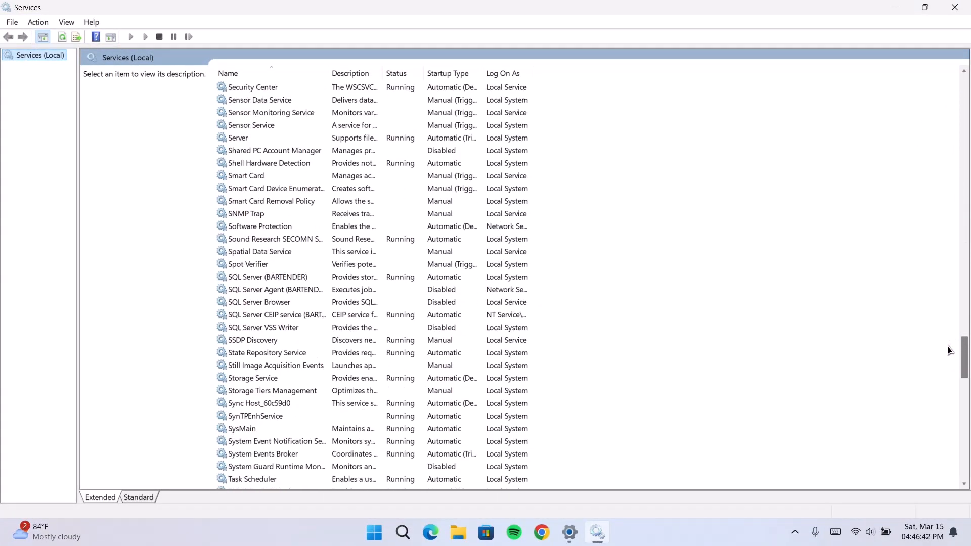
scroll("down", 3)
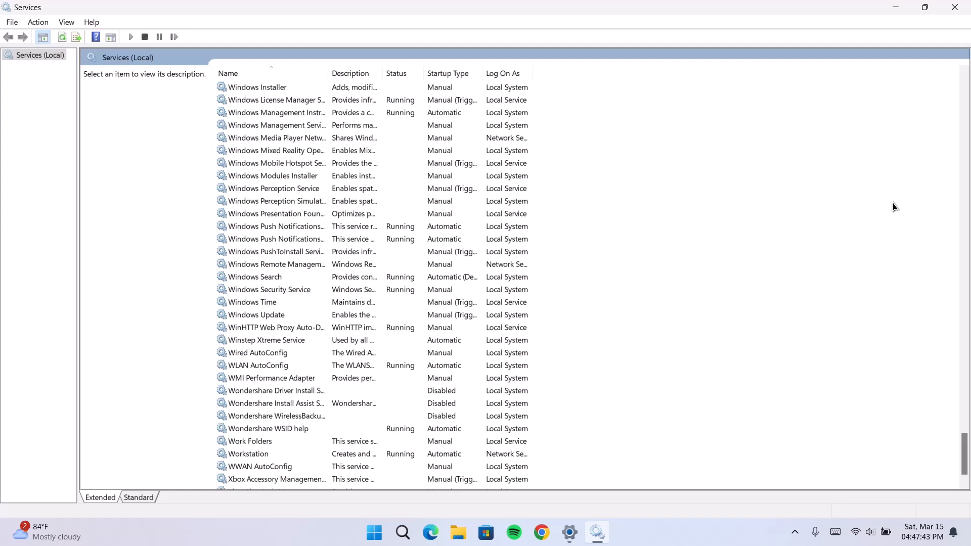
left_click(257, 315)
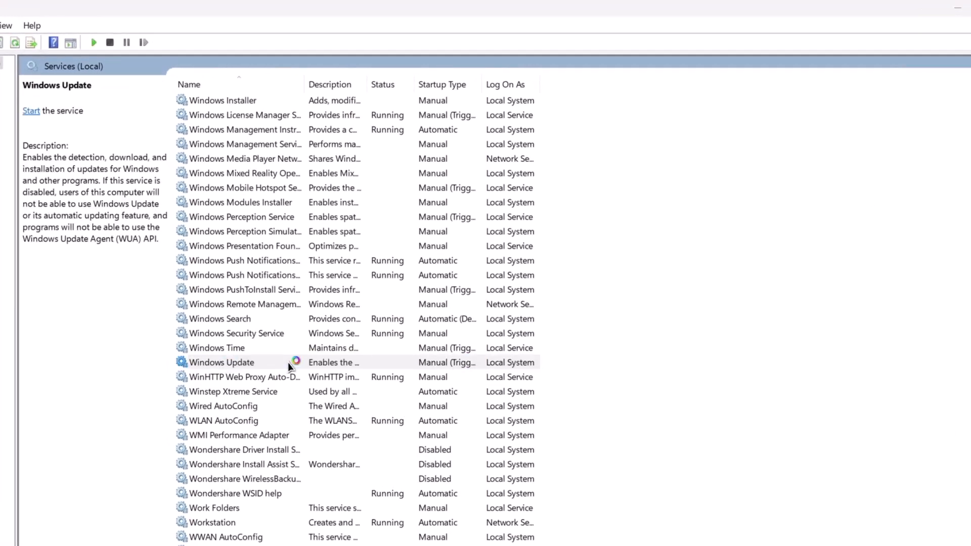
double_click(221, 362)
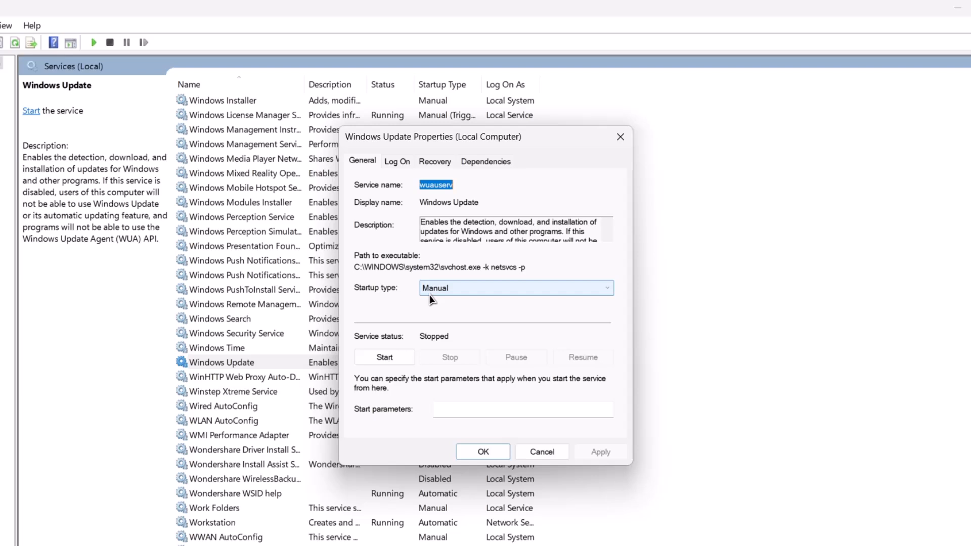
left_click(608, 287)
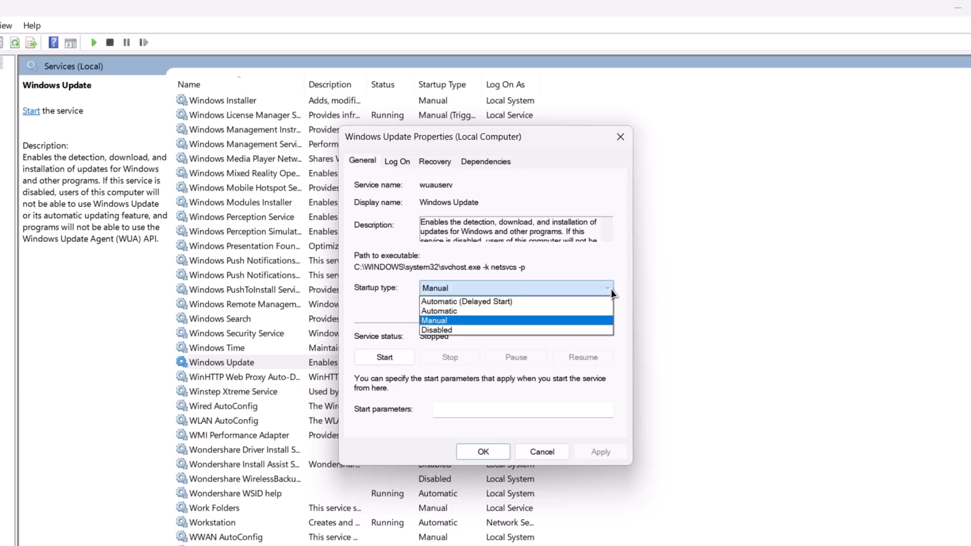
mouse_move(438, 311)
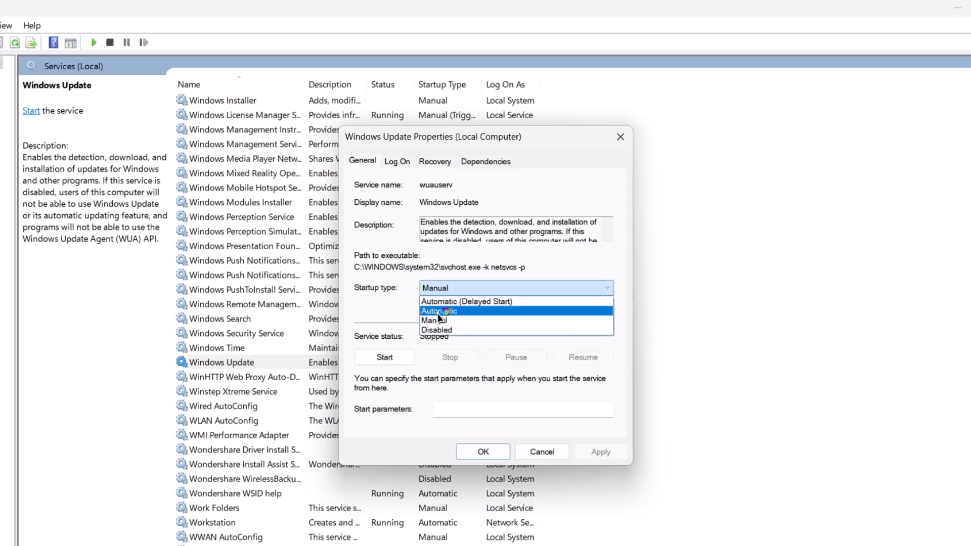
left_click(439, 310)
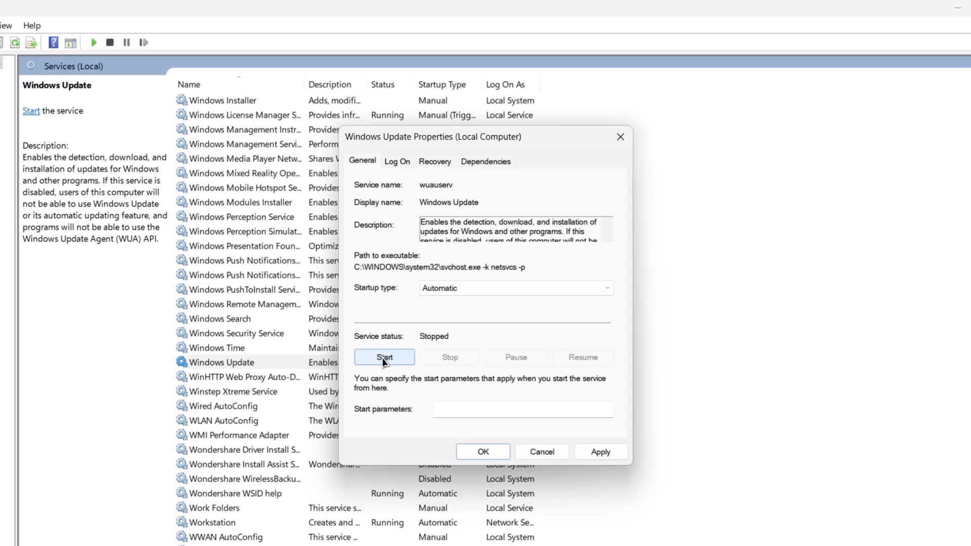
left_click(384, 357)
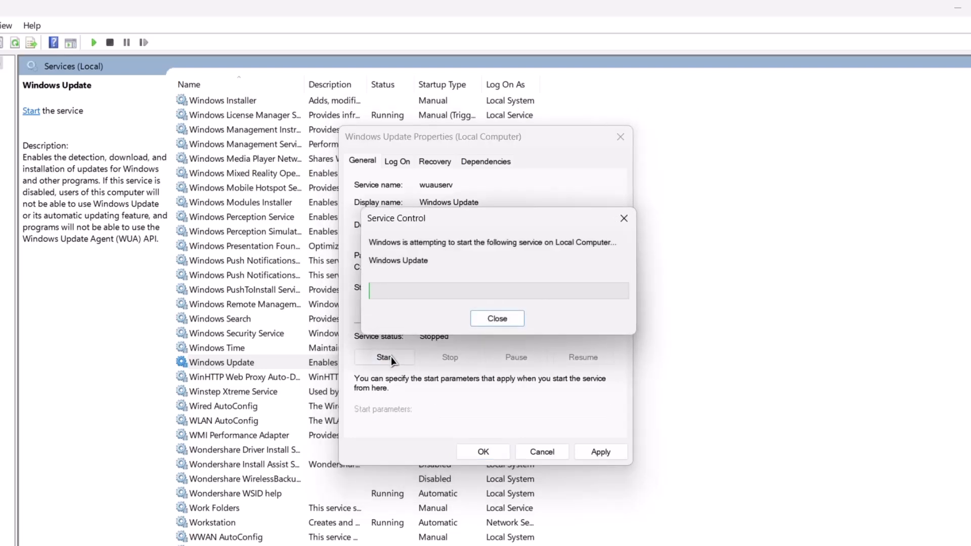
left_click(497, 318)
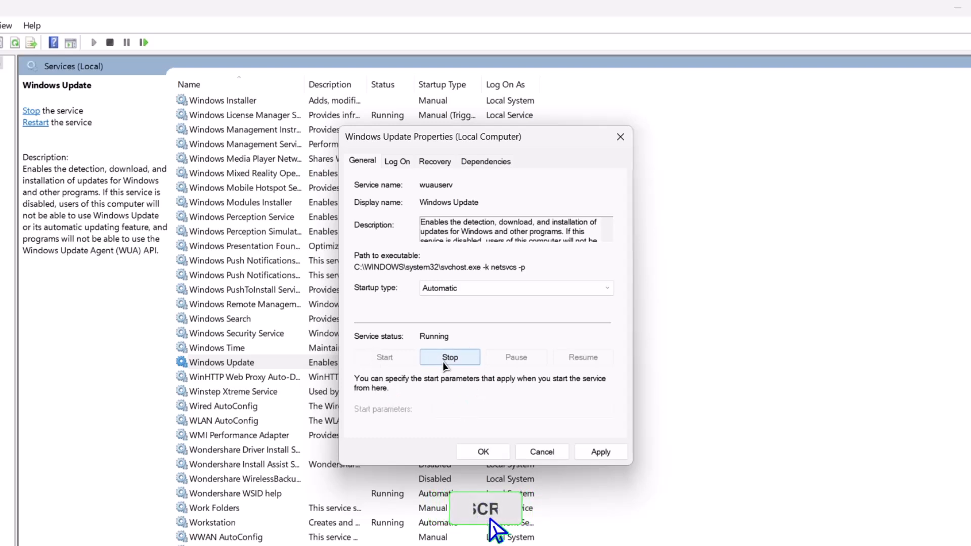
mouse_move(364, 390)
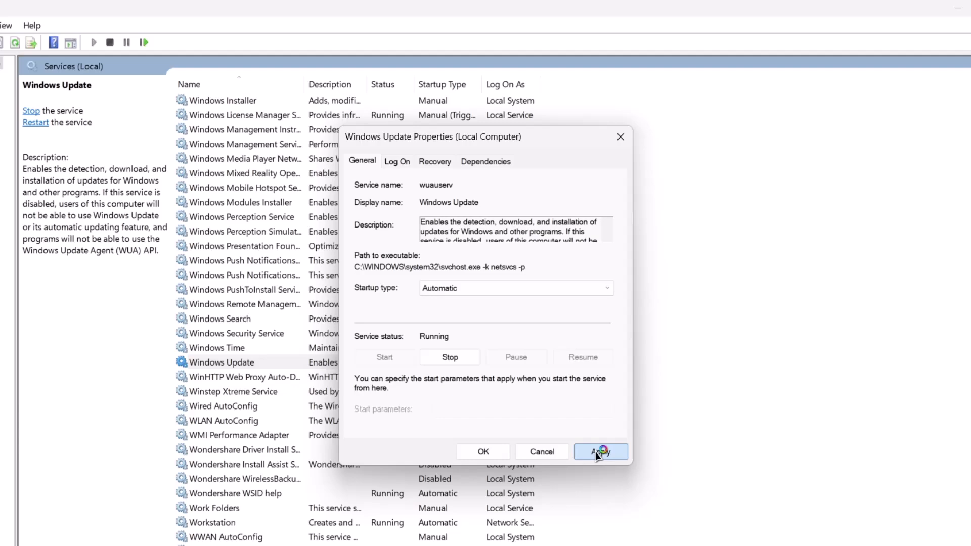
left_click(598, 451)
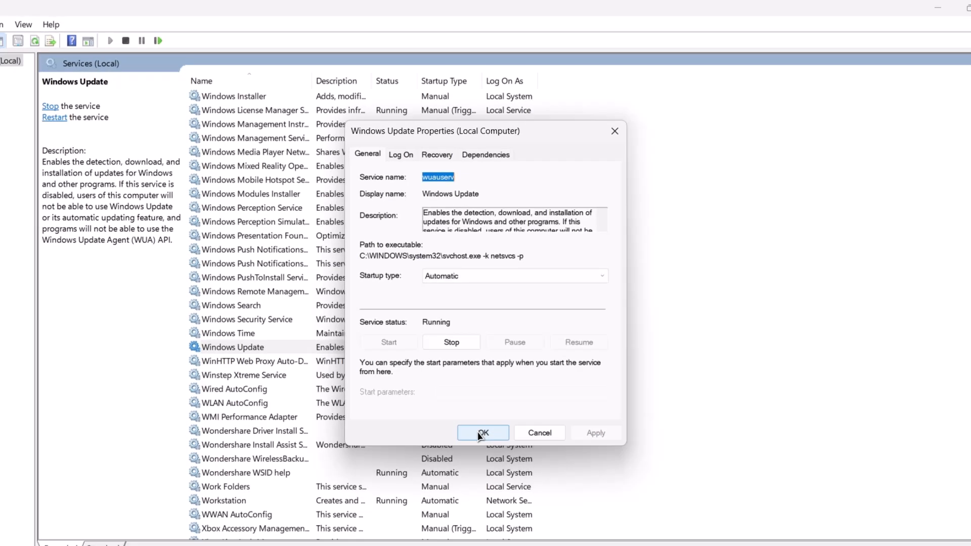
left_click(483, 432)
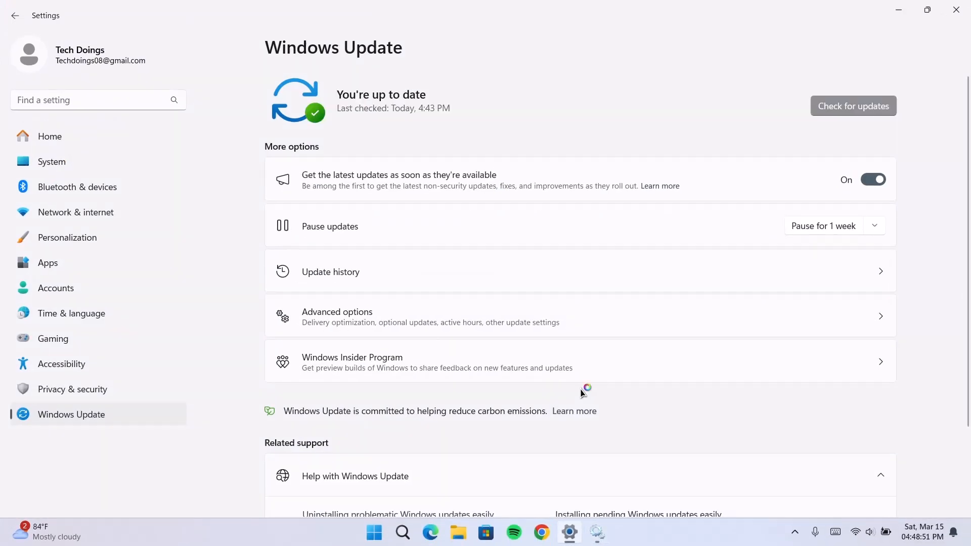
mouse_move(355, 122)
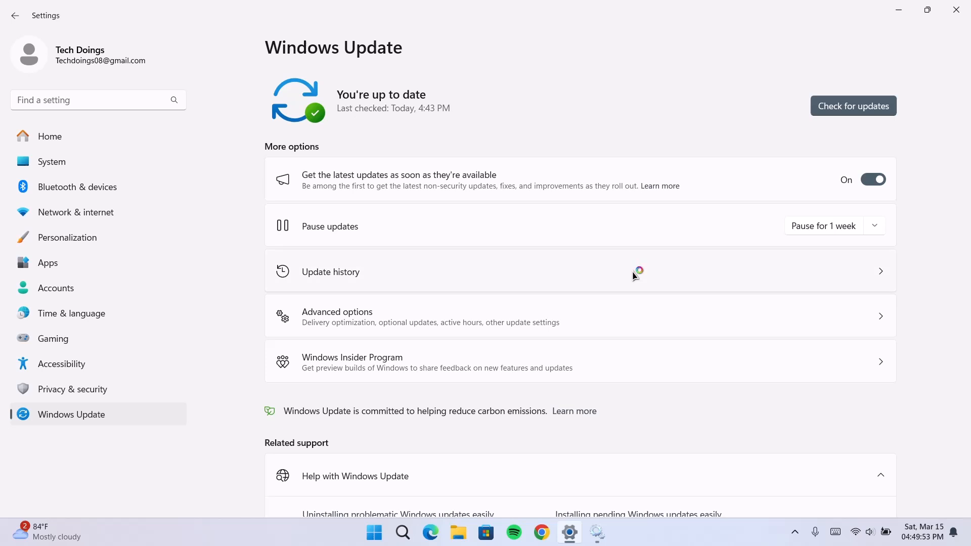
mouse_move(857, 30)
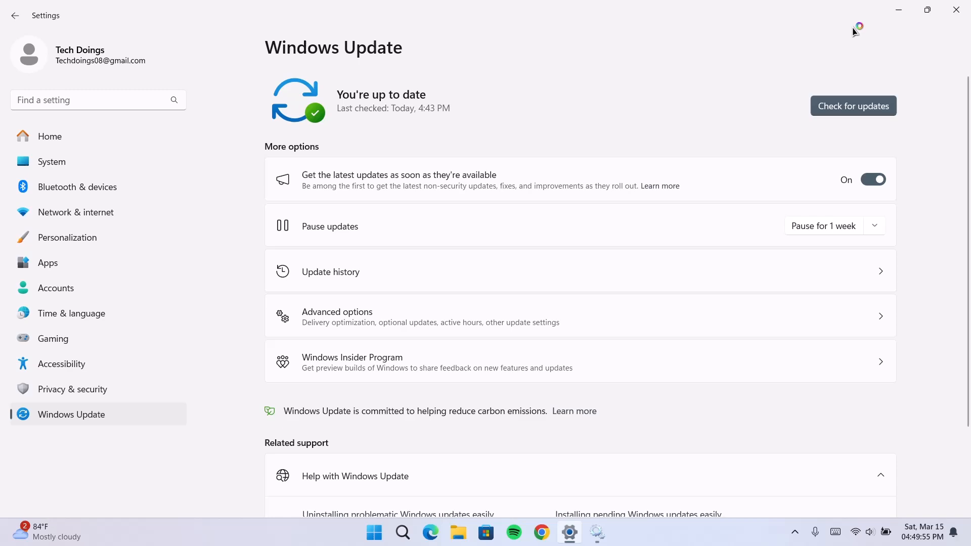
mouse_move(884, 25)
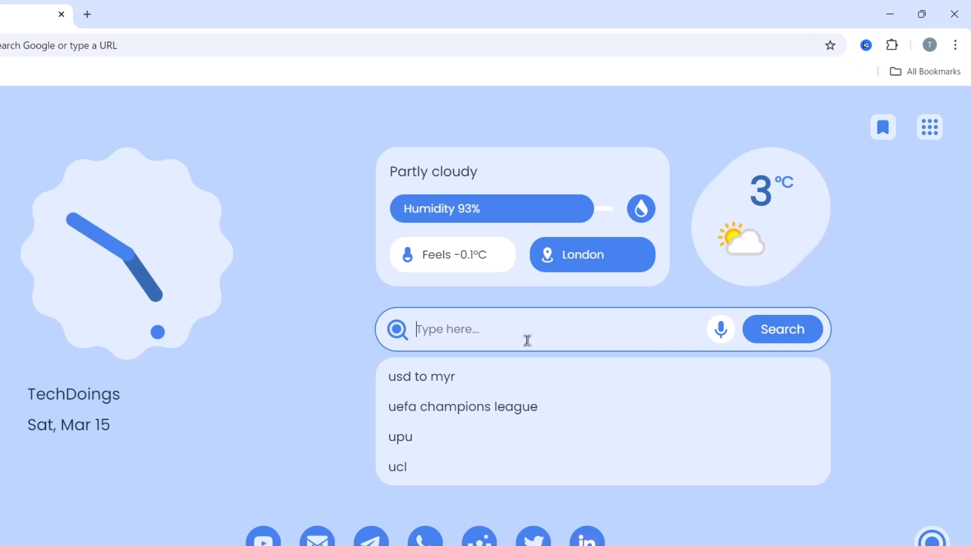
Search 'reset windows update tool' and open the wureset.com Downloads page
type("reset win")
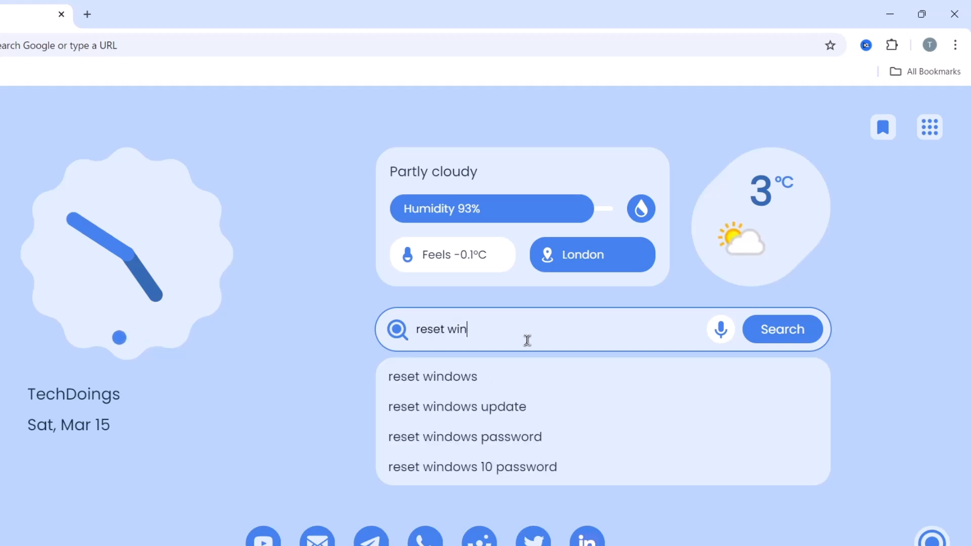
type("dows update t")
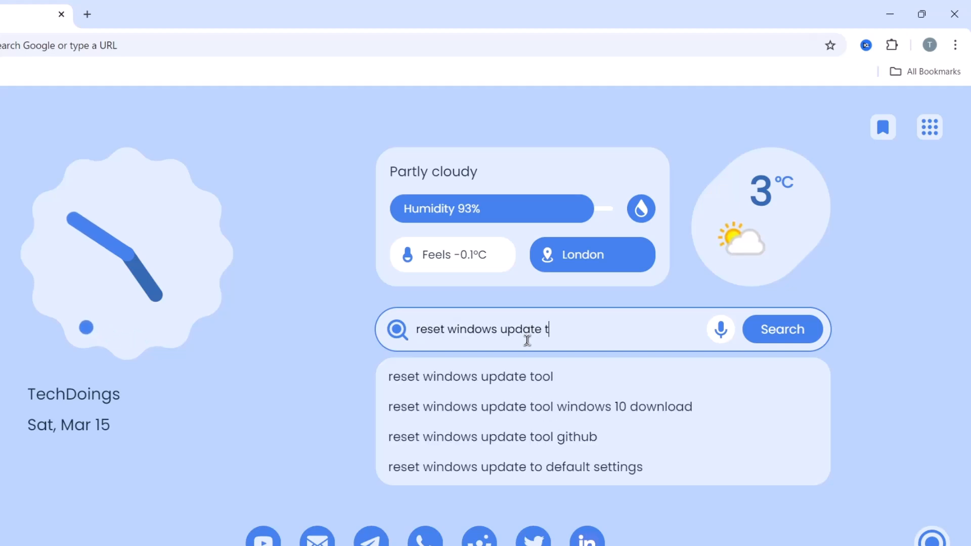
left_click(470, 376)
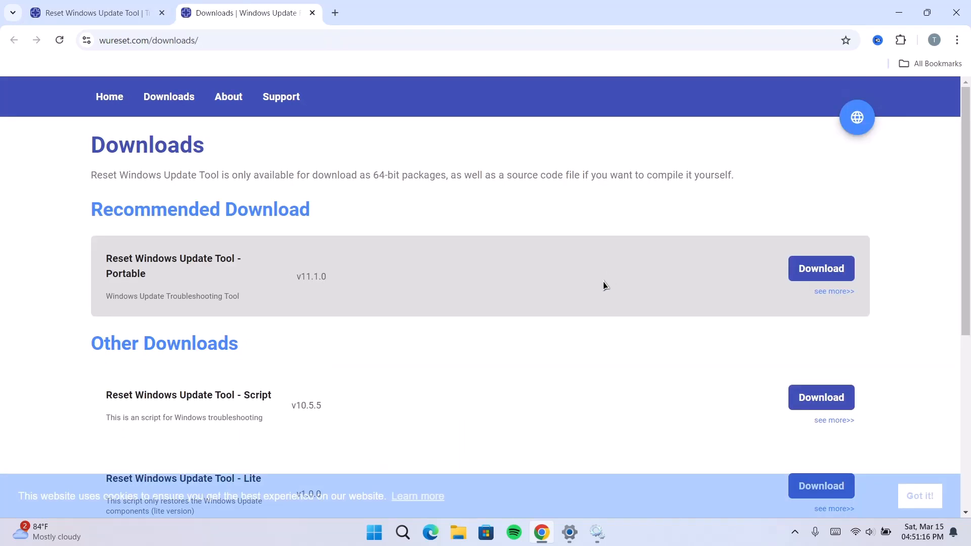
Download 'Reset Windows Update Tool - Portable' (Portable.zip) and show it in Downloads
scroll("down", 3)
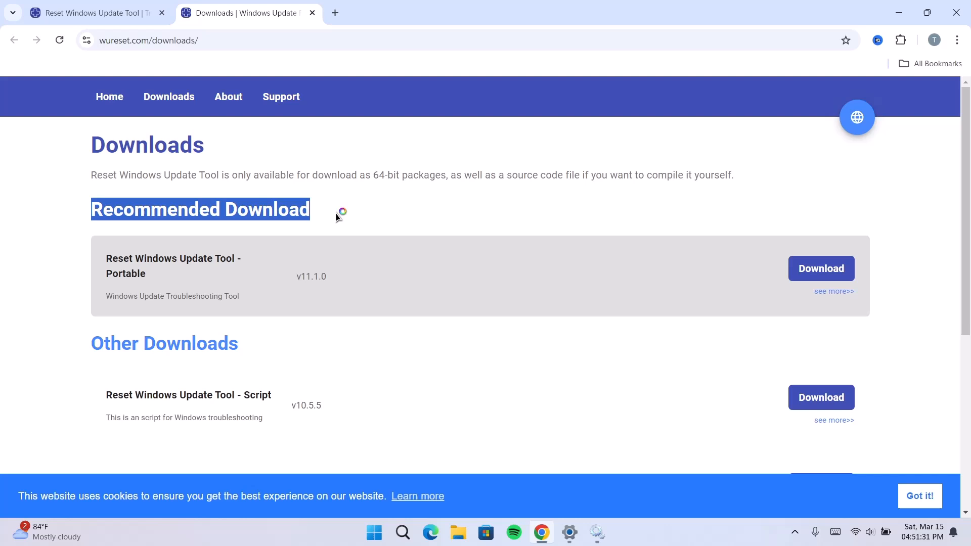
scroll("down", 3)
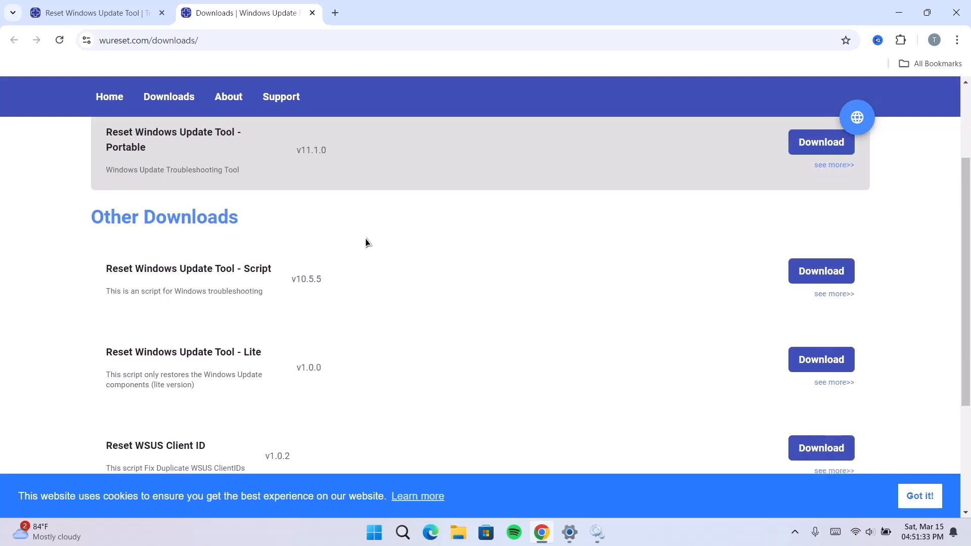
scroll("up", 3)
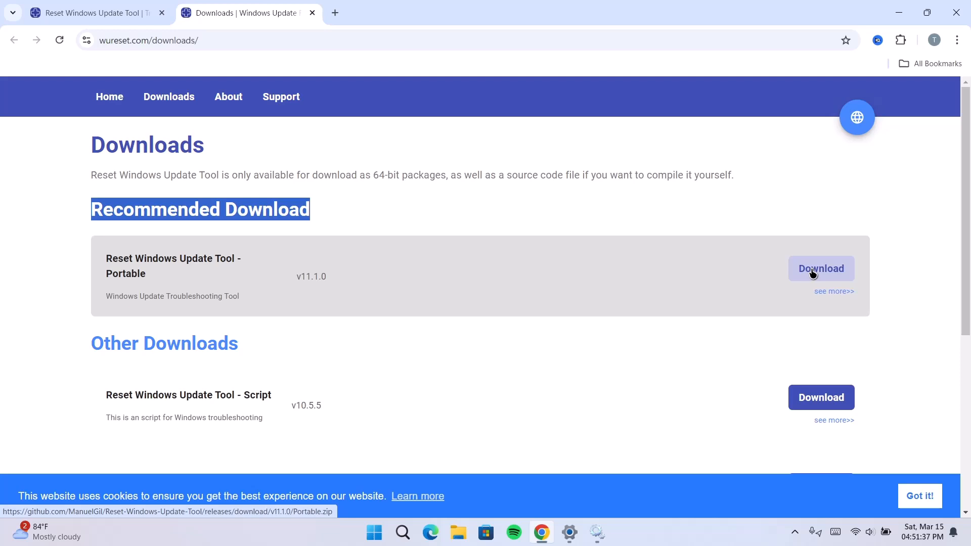
left_click(821, 268)
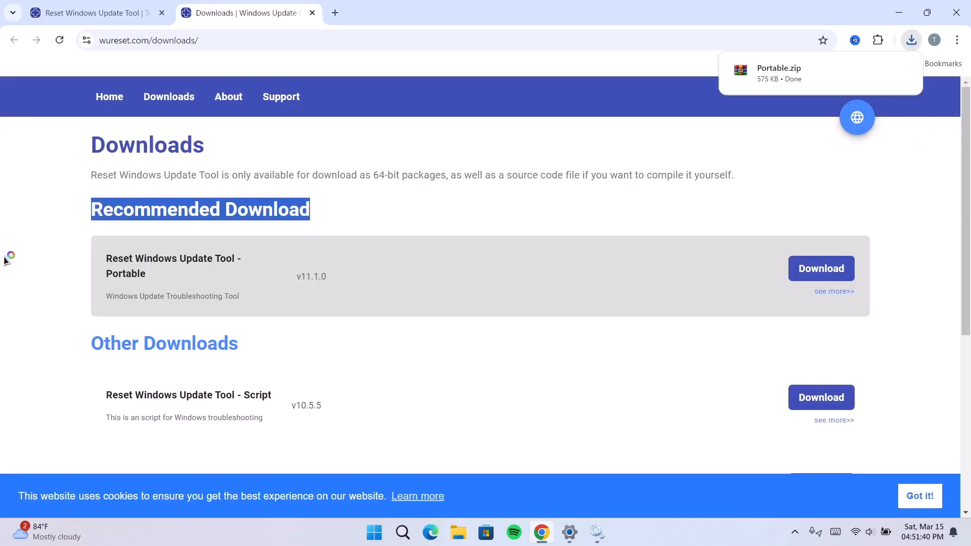
mouse_move(875, 80)
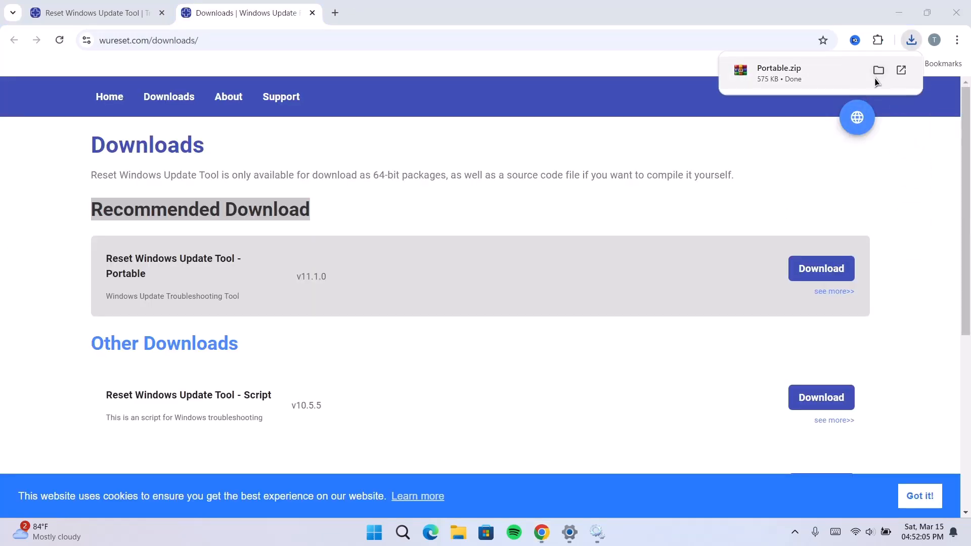
left_click(878, 70)
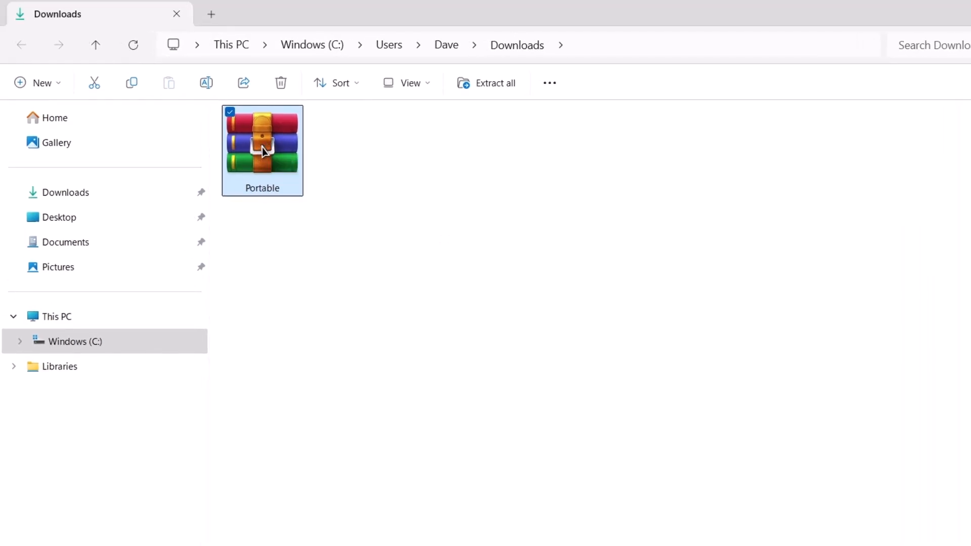
Extract Portable.zip here with WinRAR and run wureset as administrator
right_click(262, 149)
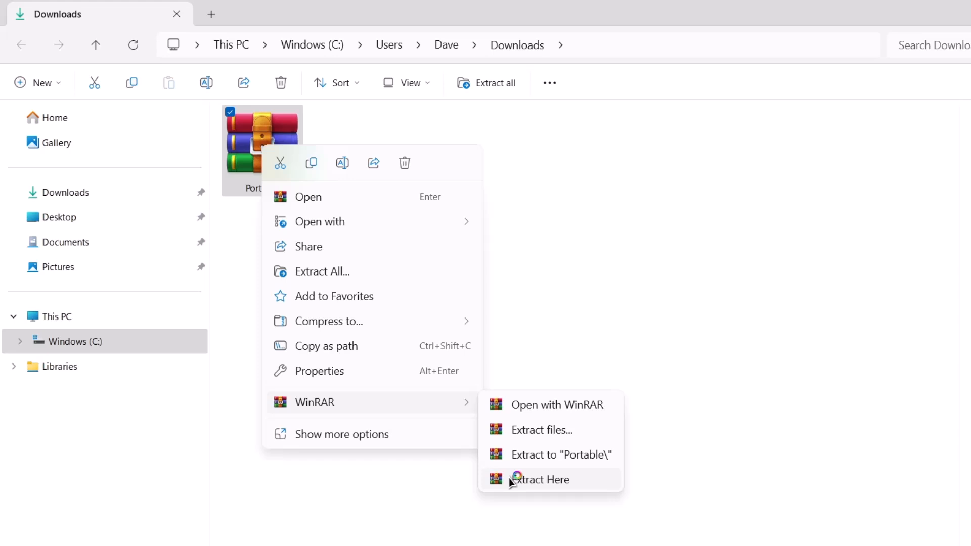
left_click(544, 480)
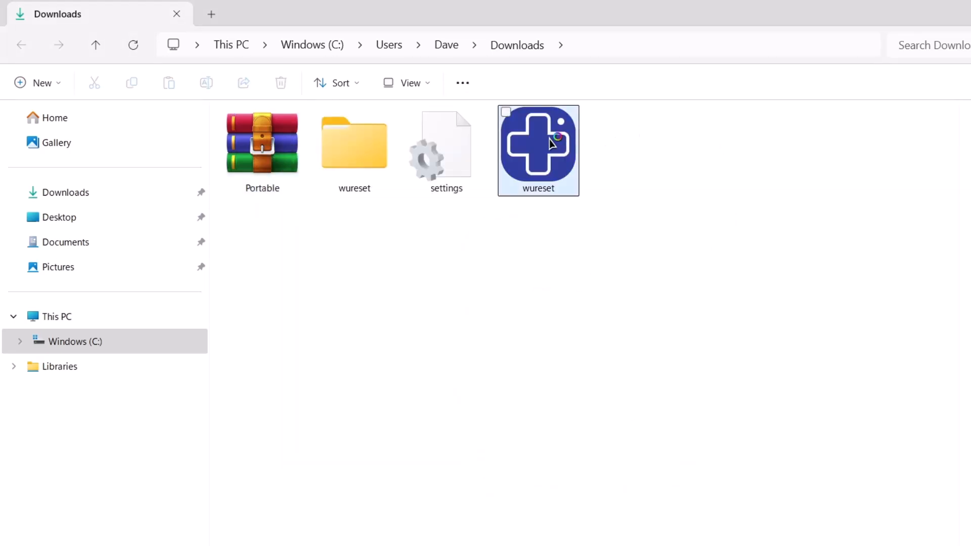
right_click(538, 149)
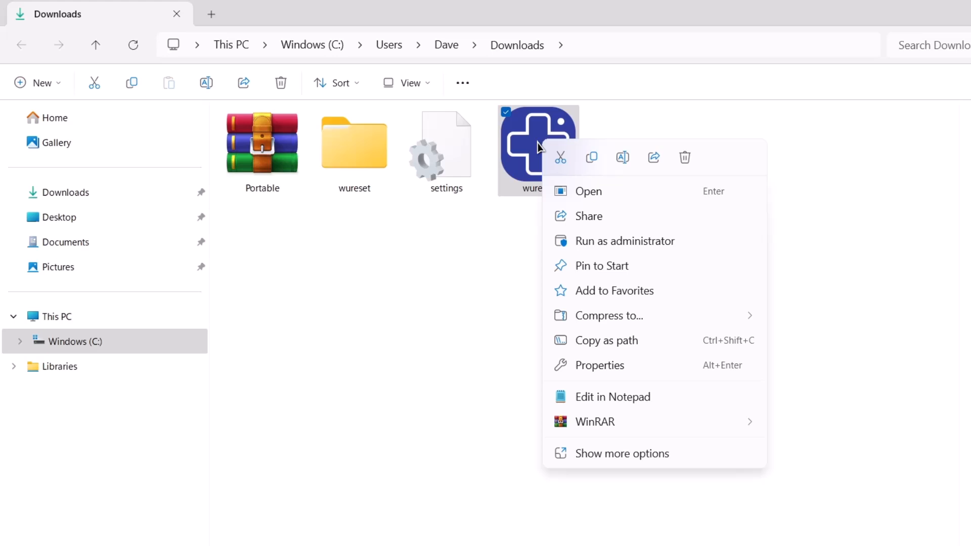
mouse_move(625, 241)
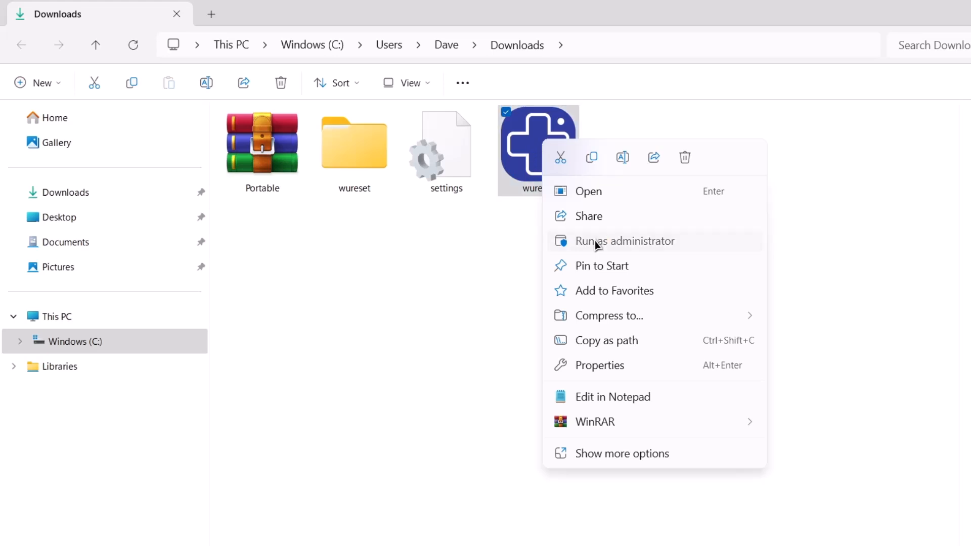
left_click(626, 241)
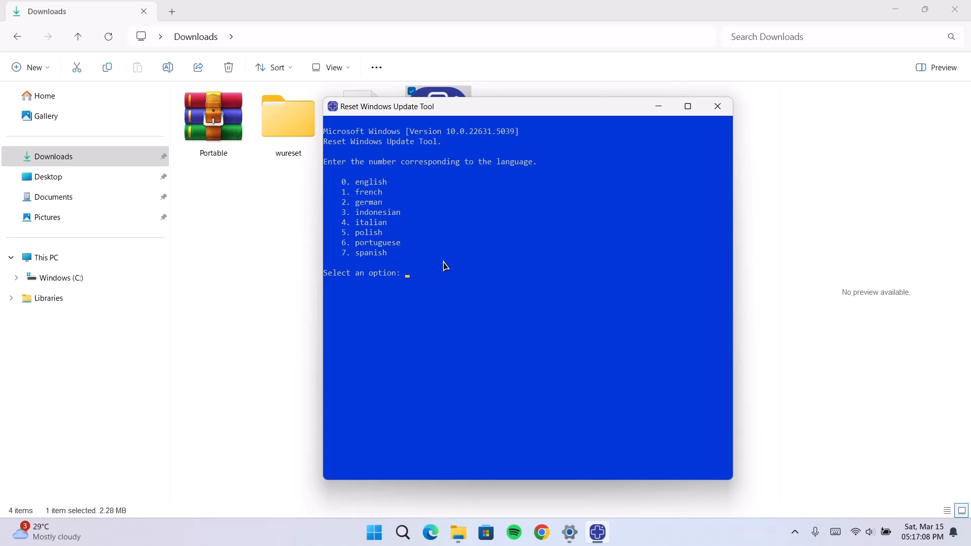
Choose English (0) and accept the terms with y
type("0")
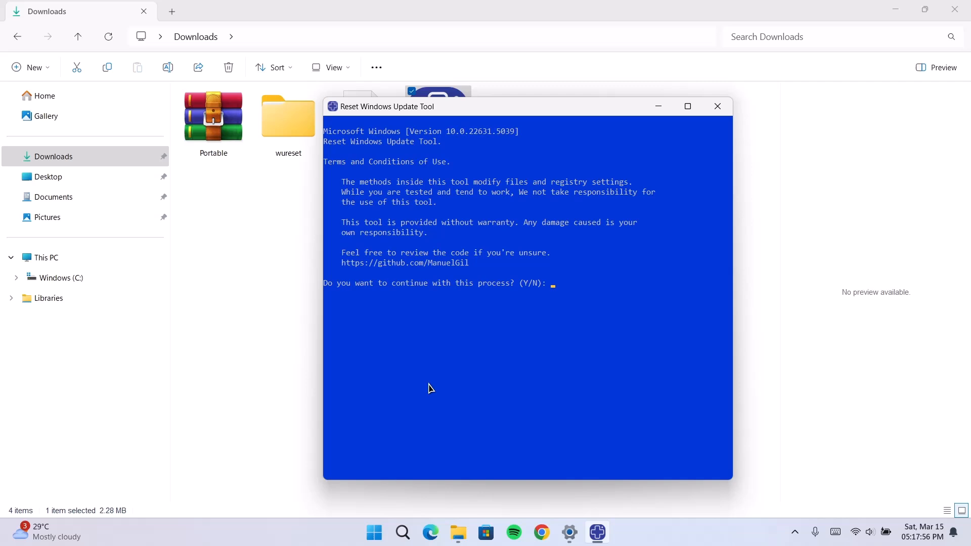
type("y")
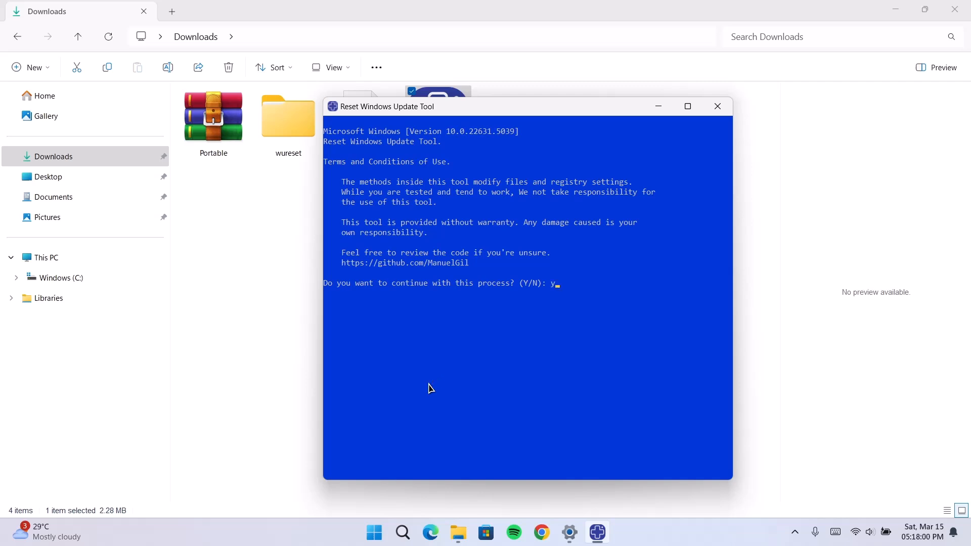
key("Return")
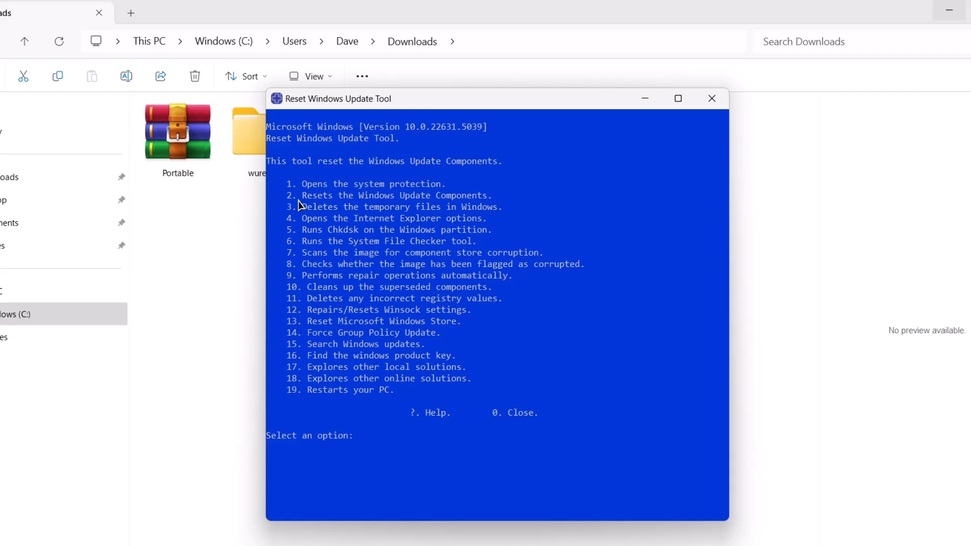
mouse_move(450, 205)
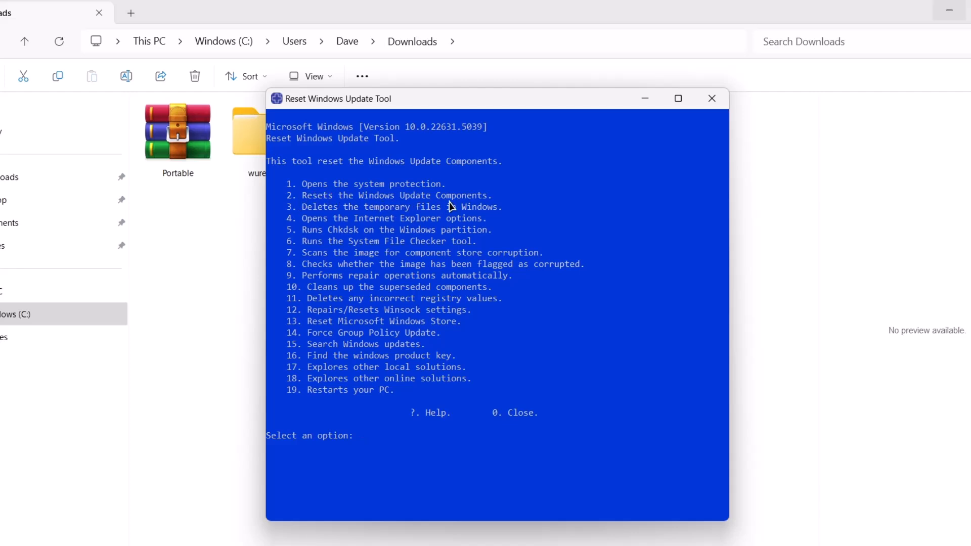
Run option 2 to reset Windows Update components, then close the tool
type("2")
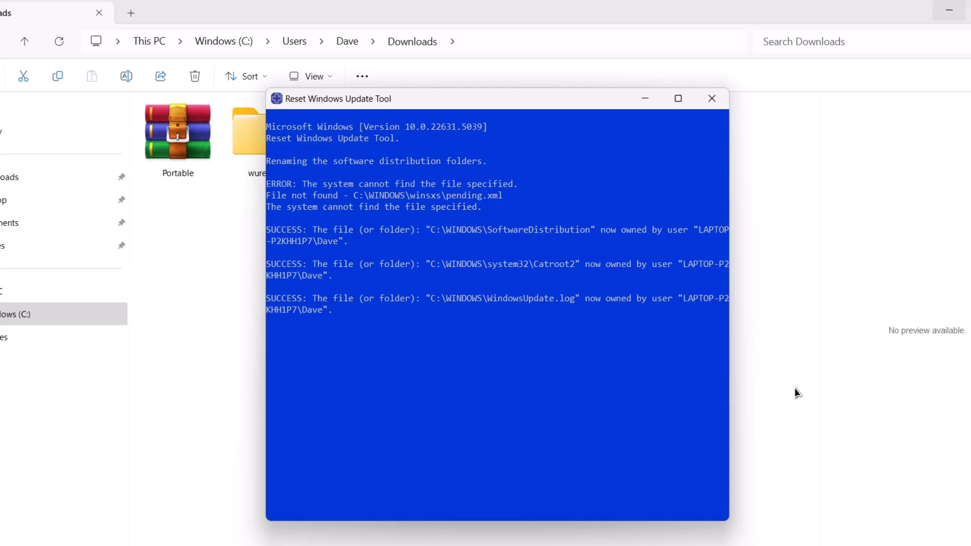
mouse_move(726, 419)
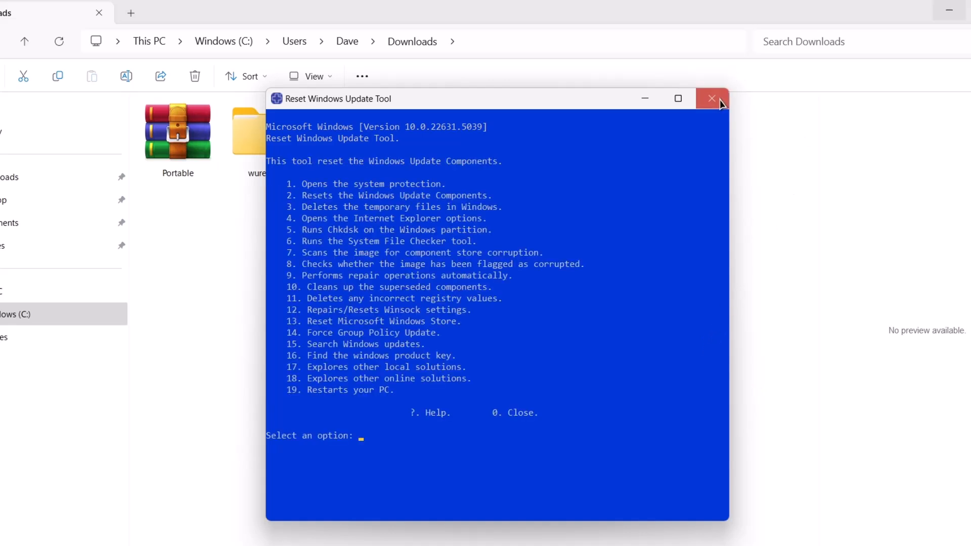
left_click(711, 98)
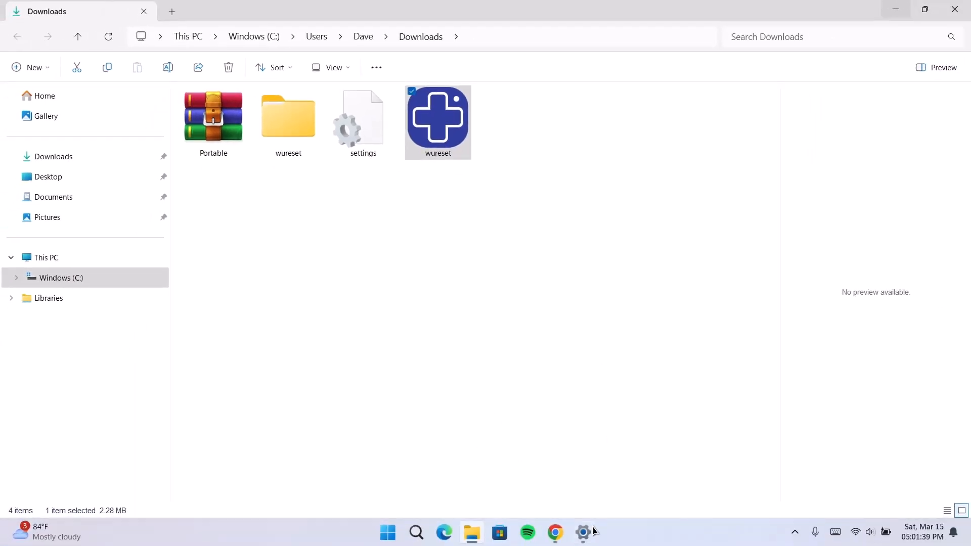
Switch to Windows Settings on the Windows Update page from the taskbar
left_click(582, 531)
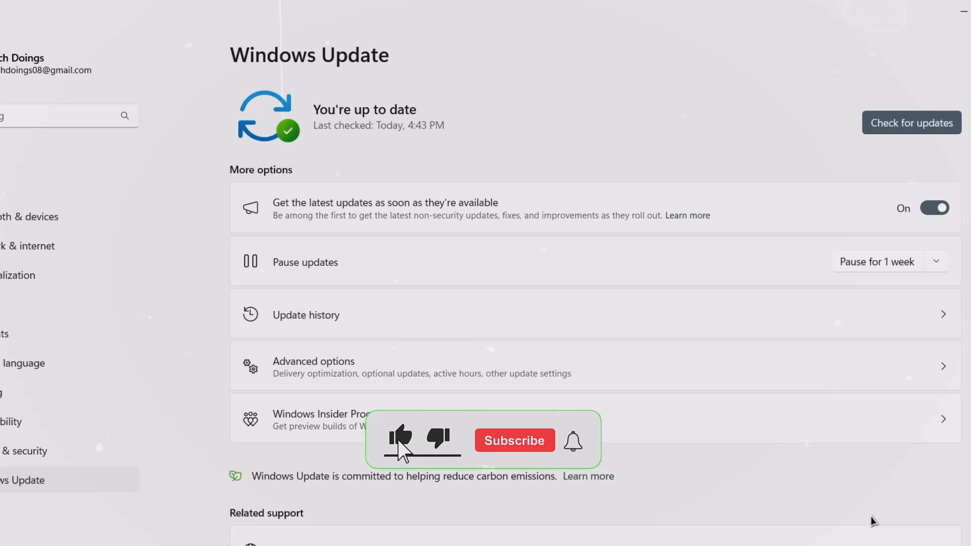
left_click(514, 441)
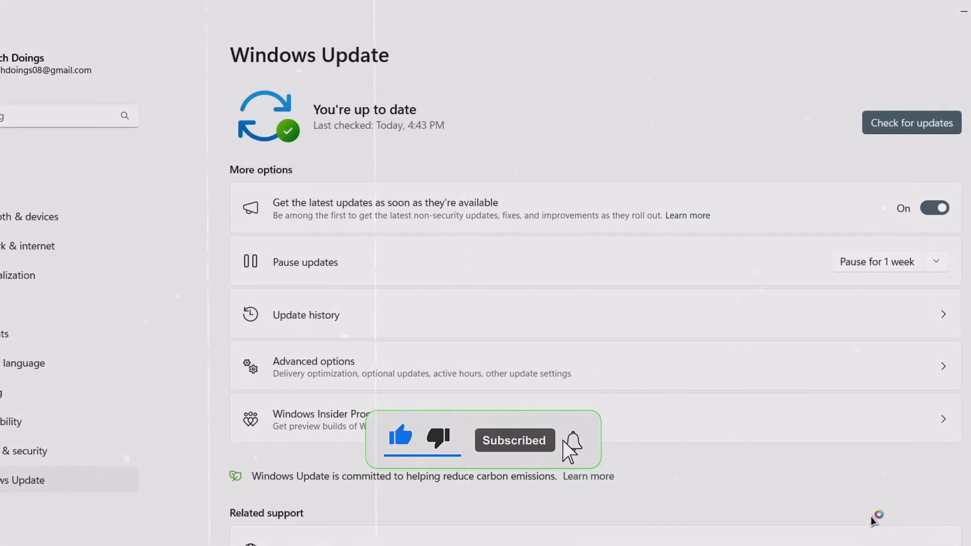
left_click(571, 439)
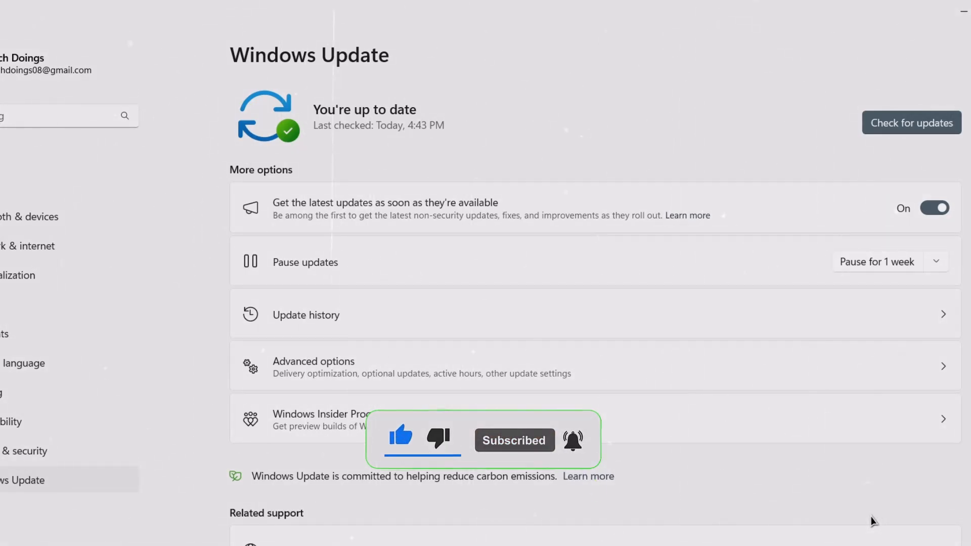